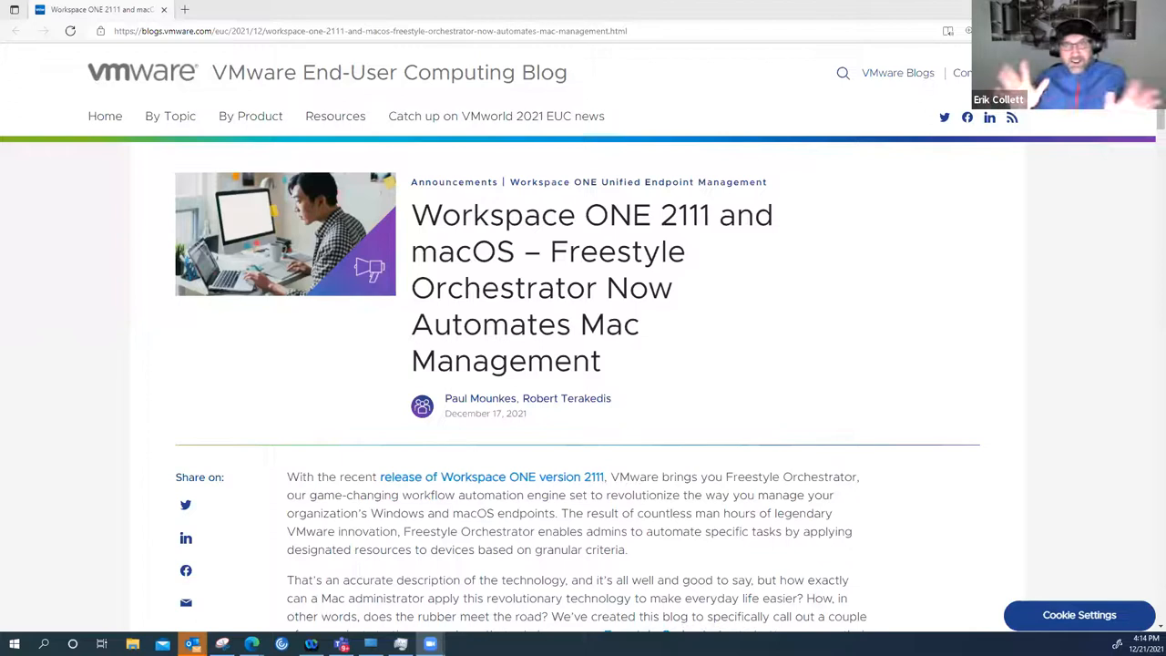
{"action": "mouse_move", "coordinate": [838, 495]}
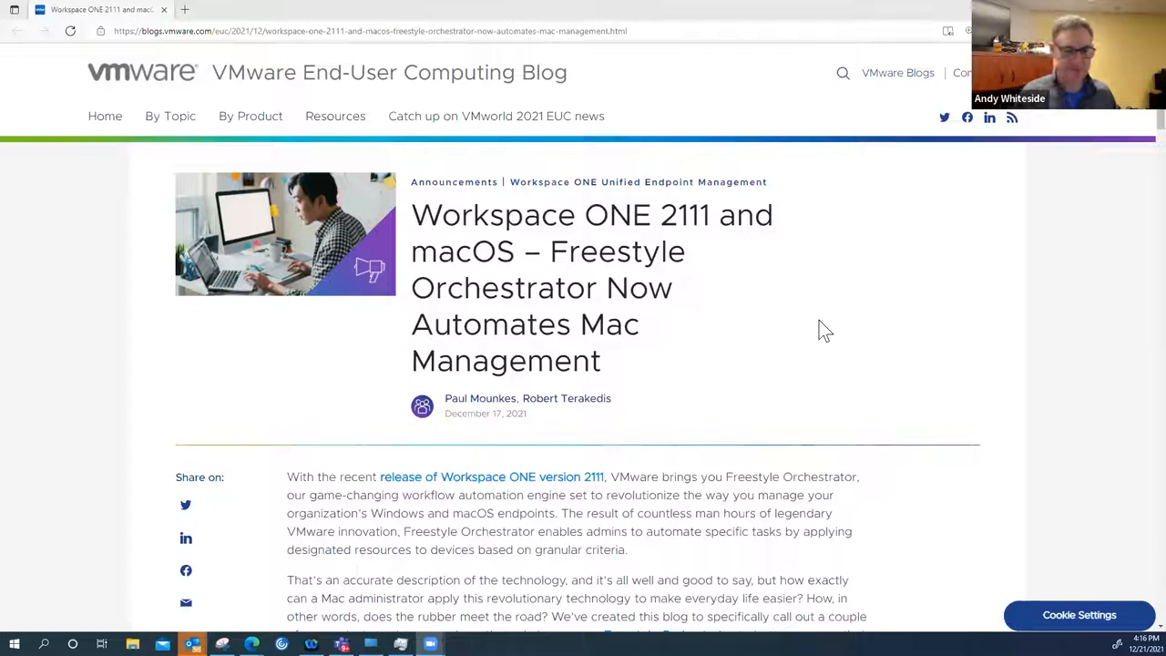
{"action": "mouse_move", "coordinate": [835, 338]}
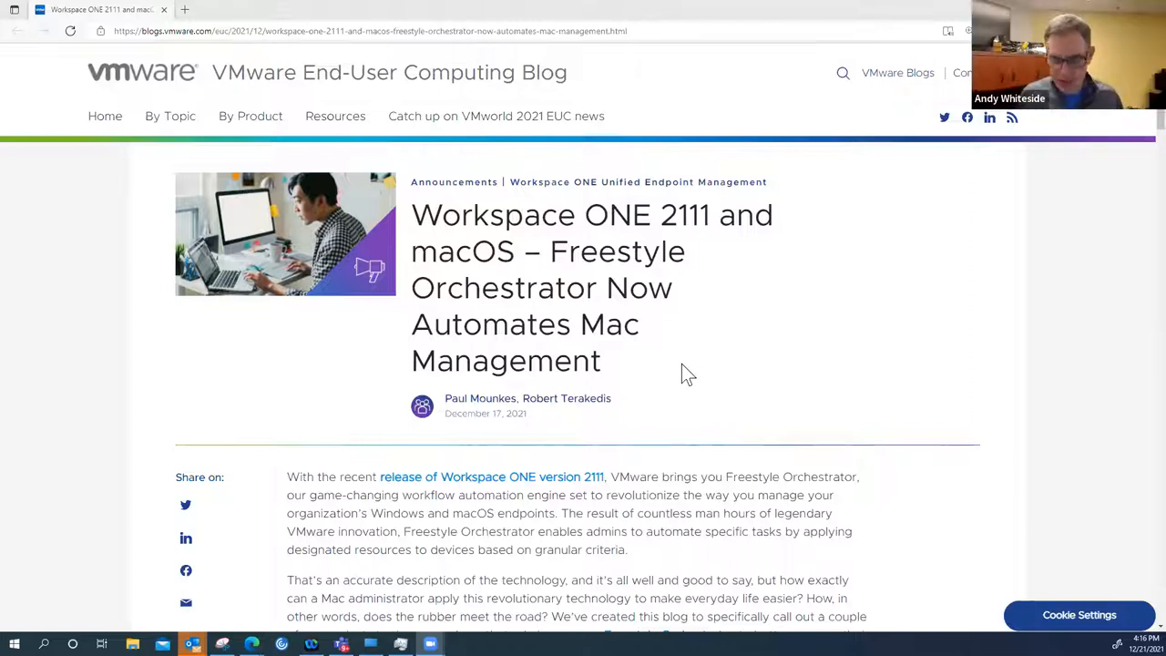
{"action": "mouse_move", "coordinate": [748, 384]}
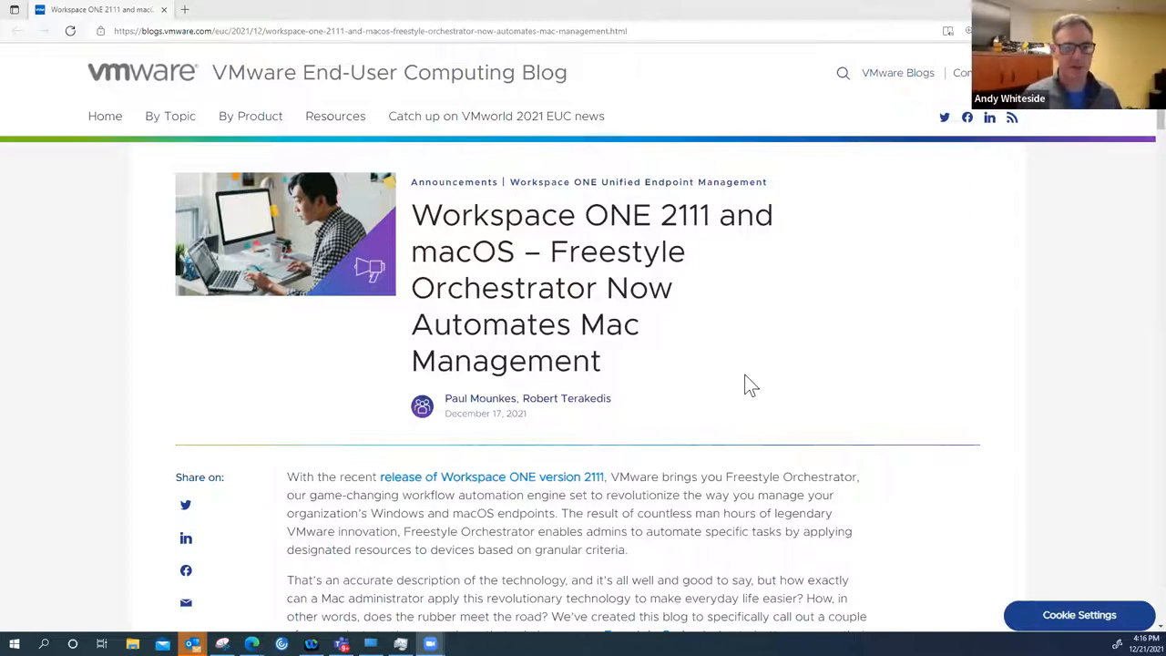
{"action": "mouse_move", "coordinate": [735, 444]}
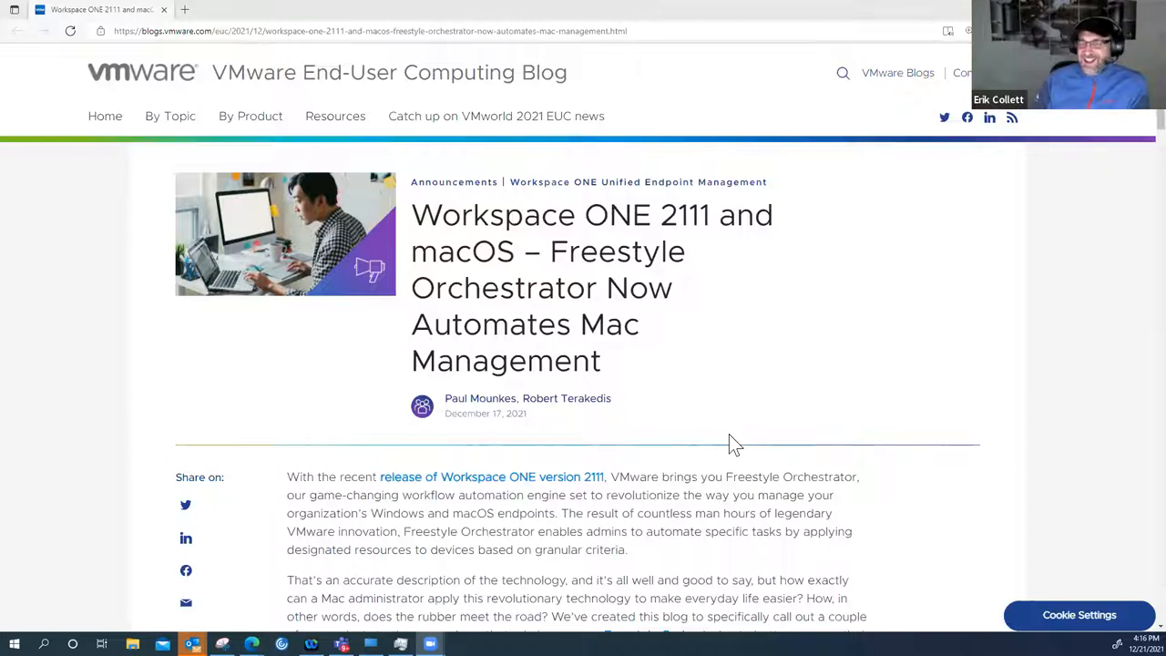
{"action": "mouse_move", "coordinate": [559, 435]}
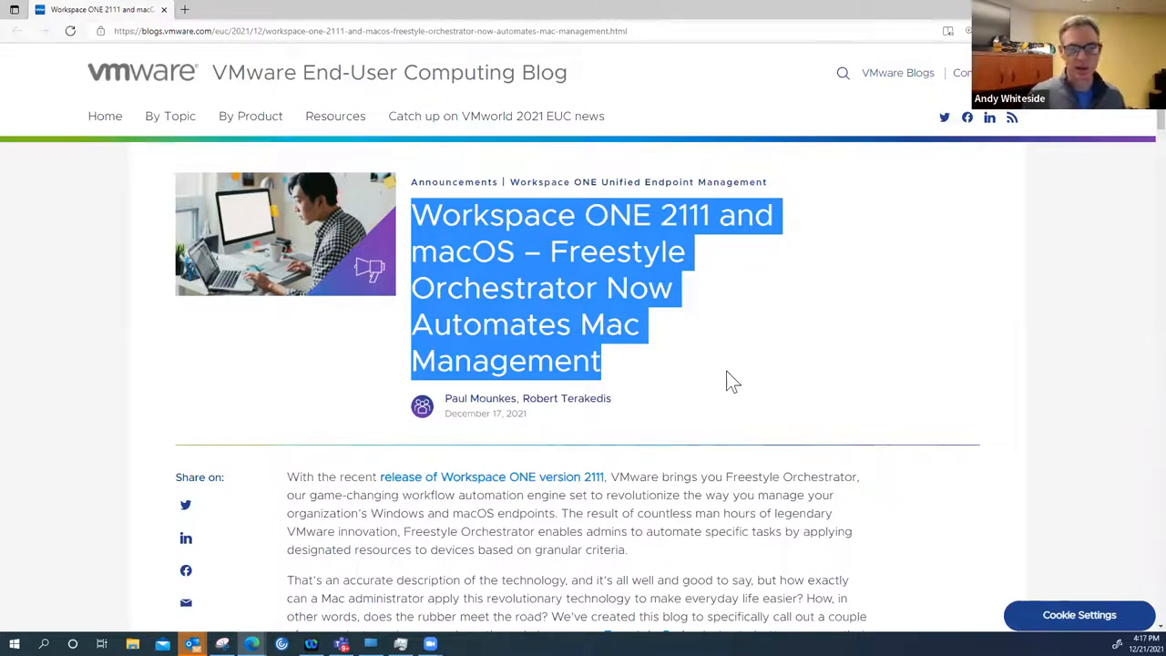
Clear the highlight from the article title and scroll into the introduction
{"action": "left_click", "coordinate": [628, 396]}
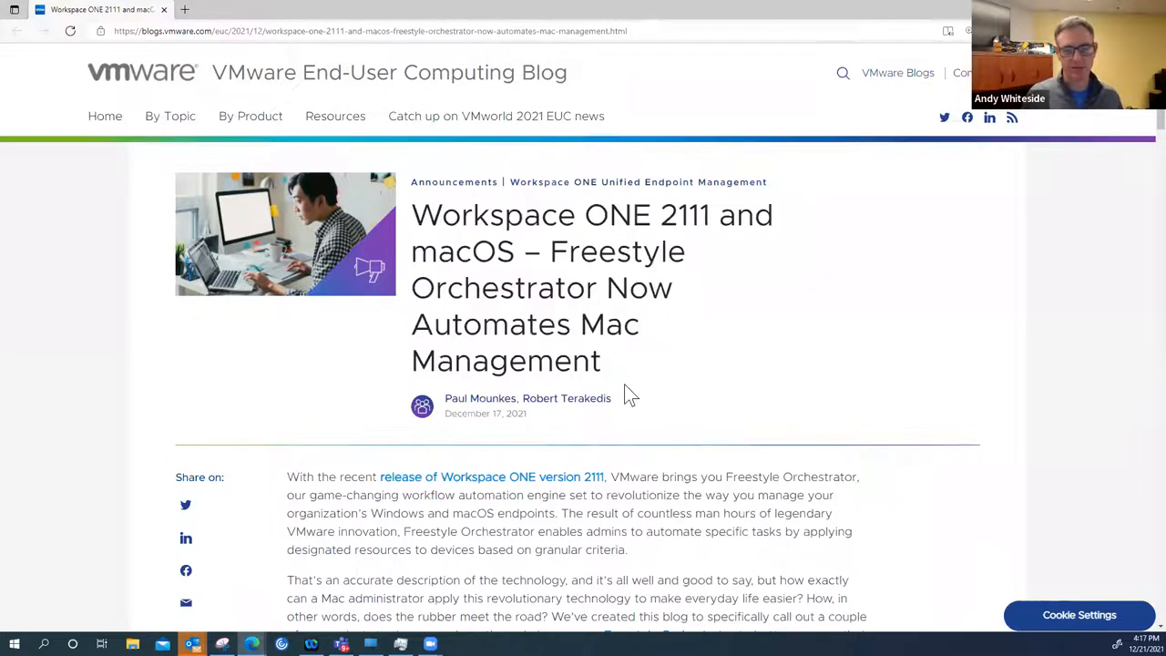
{"action": "scroll", "scroll_direction": "down", "scroll_amount": 3}
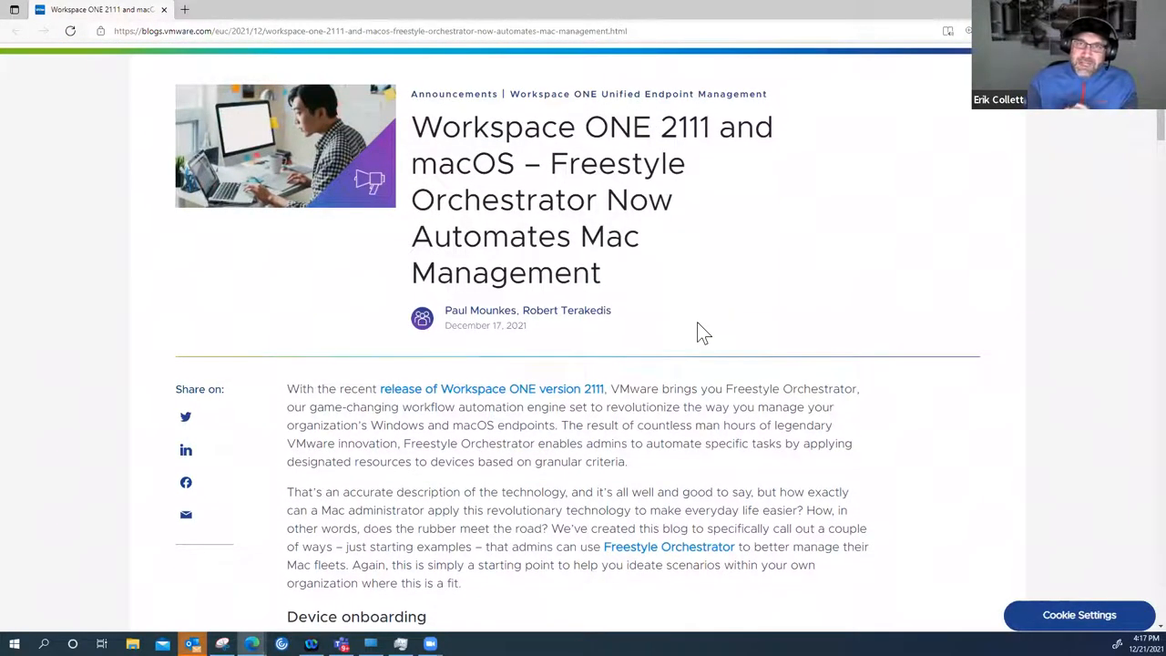
{"action": "scroll", "scroll_direction": "down", "scroll_amount": 3}
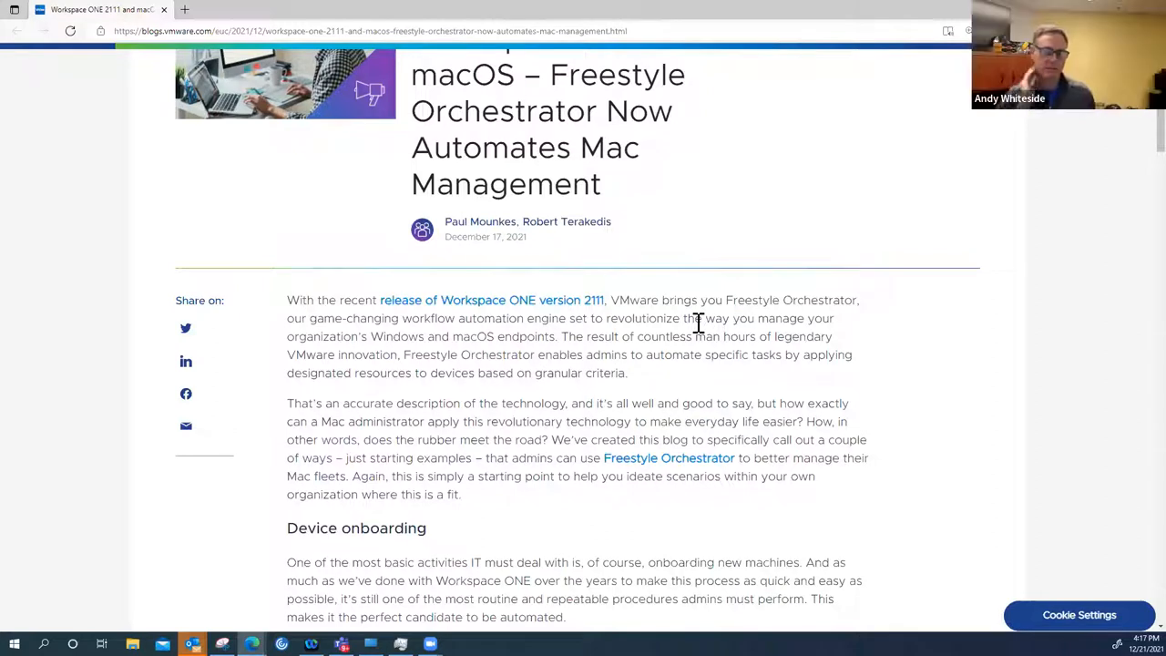
{"action": "mouse_move", "coordinate": [937, 289]}
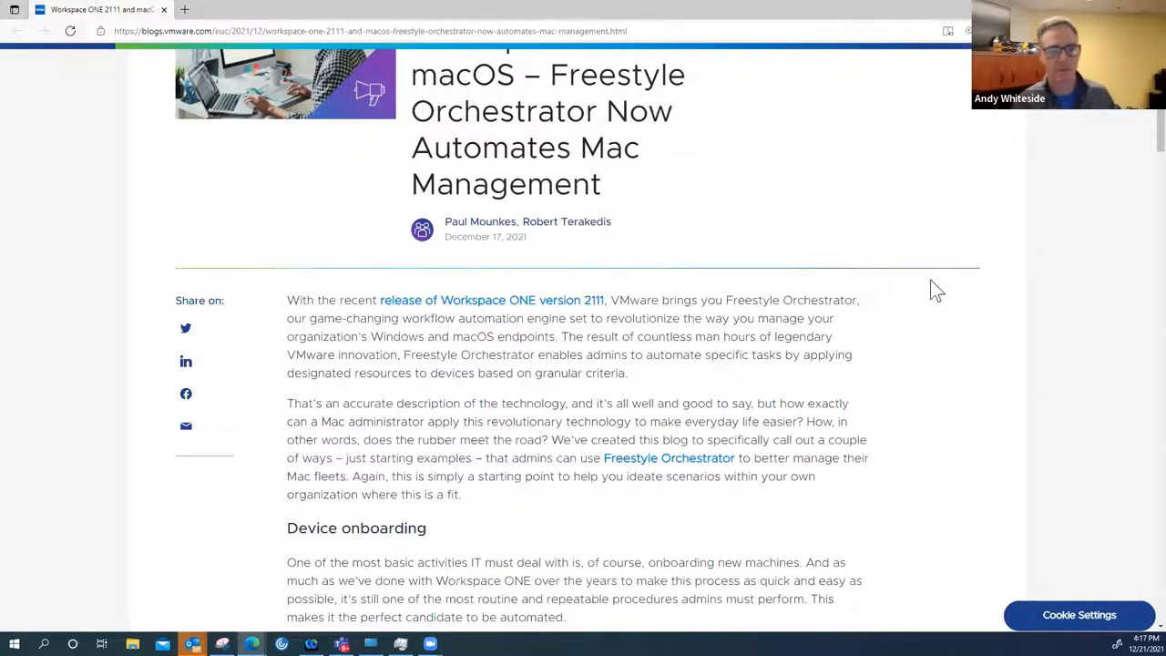
{"action": "mouse_move", "coordinate": [555, 540]}
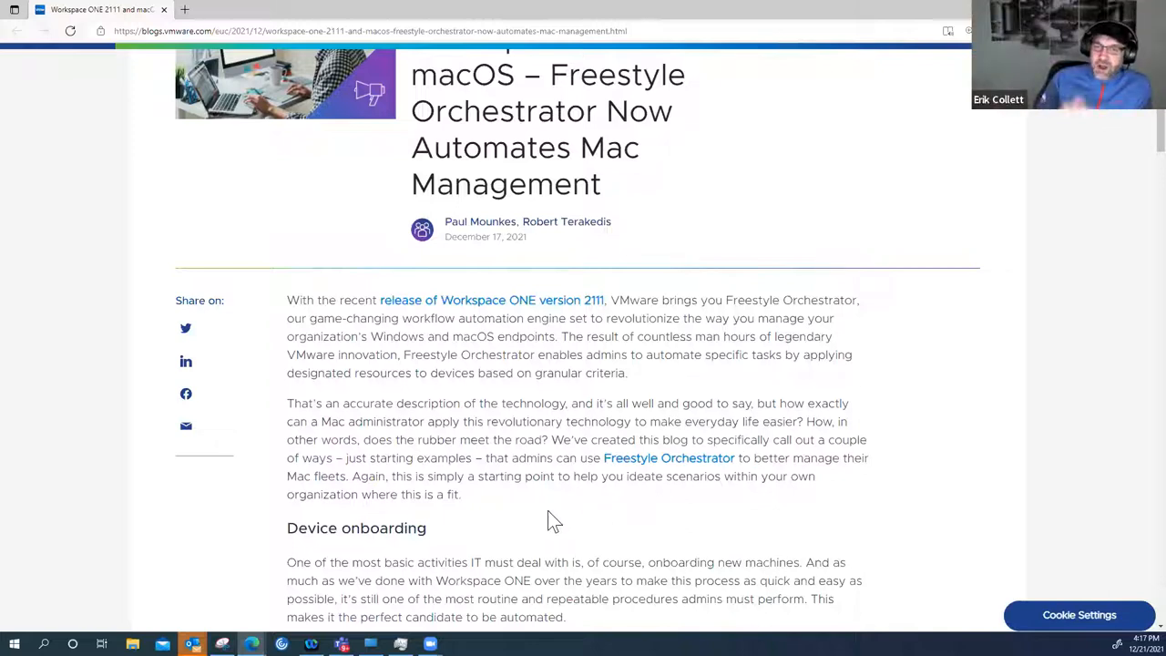
{"action": "mouse_move", "coordinate": [520, 501]}
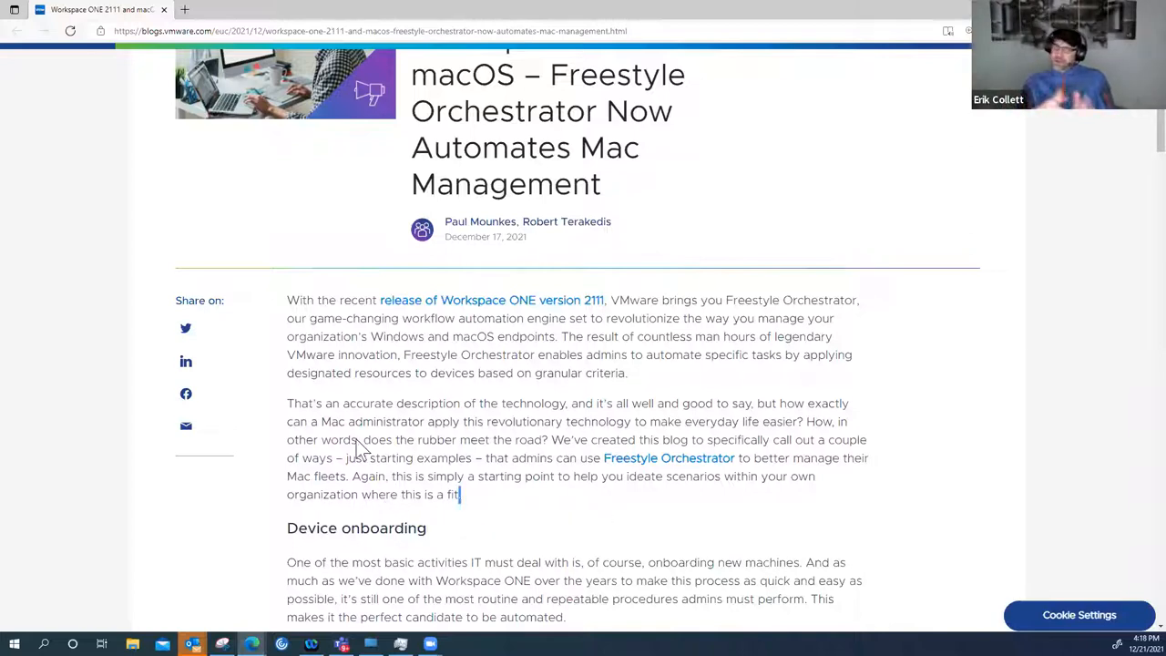
Highlight the two introductory paragraphs, then scroll through the opening of the post
{"action": "left_click_drag", "start_coordinate": [286, 300], "coordinate": [460, 493]}
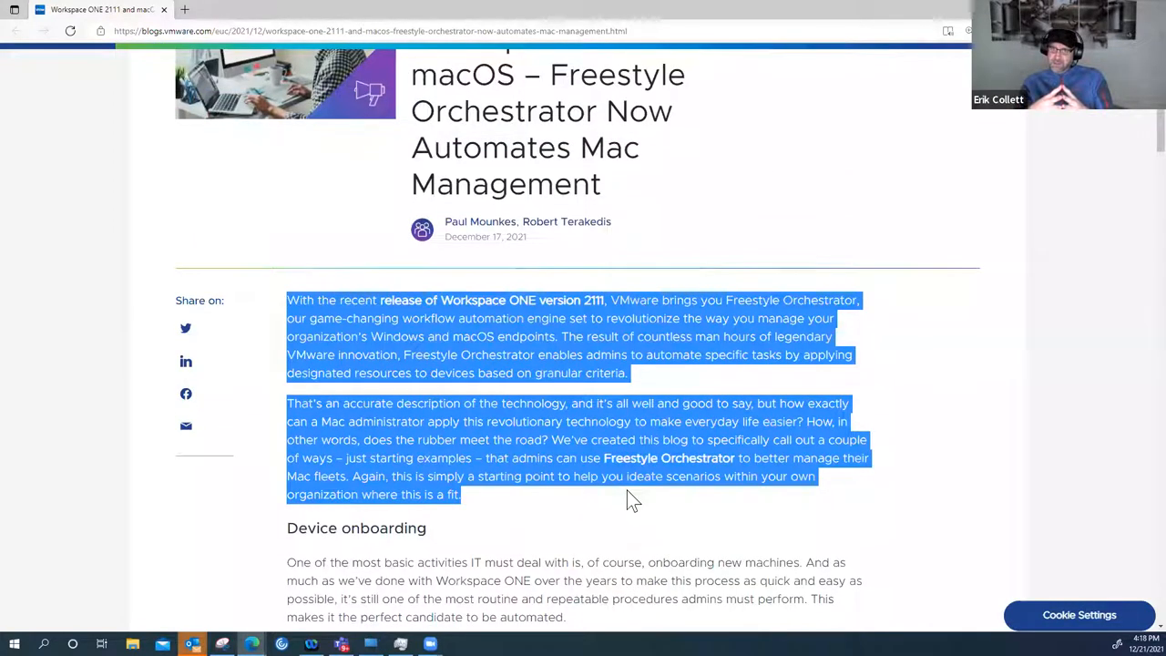
{"action": "mouse_move", "coordinate": [656, 522]}
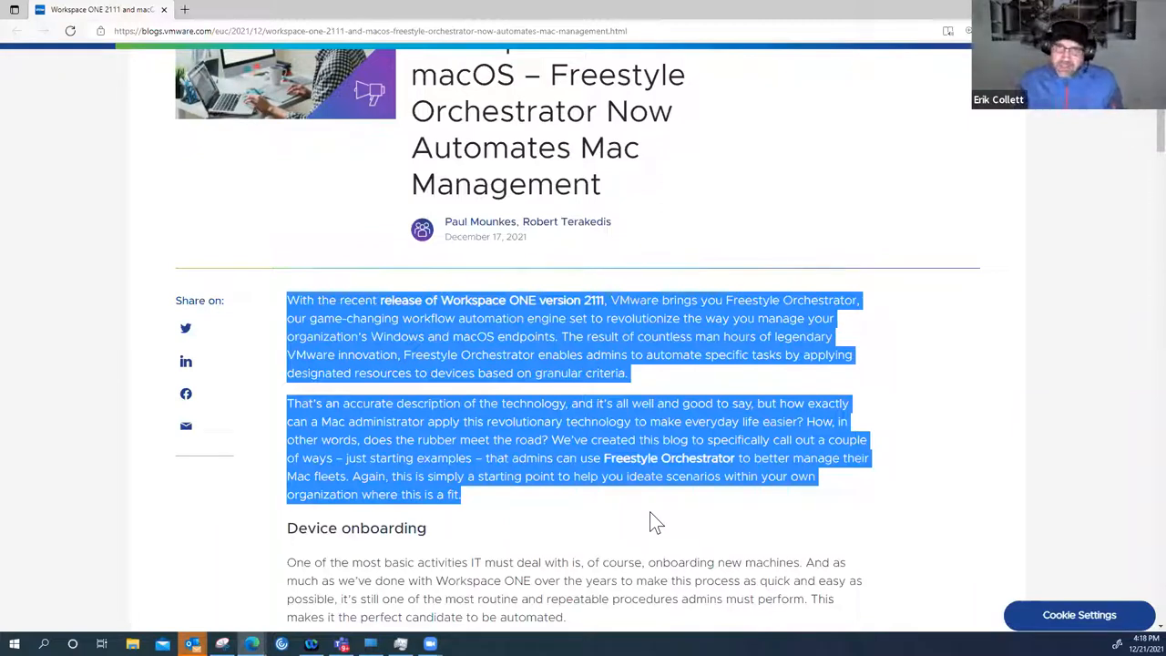
{"action": "scroll", "scroll_direction": "down", "scroll_amount": 3}
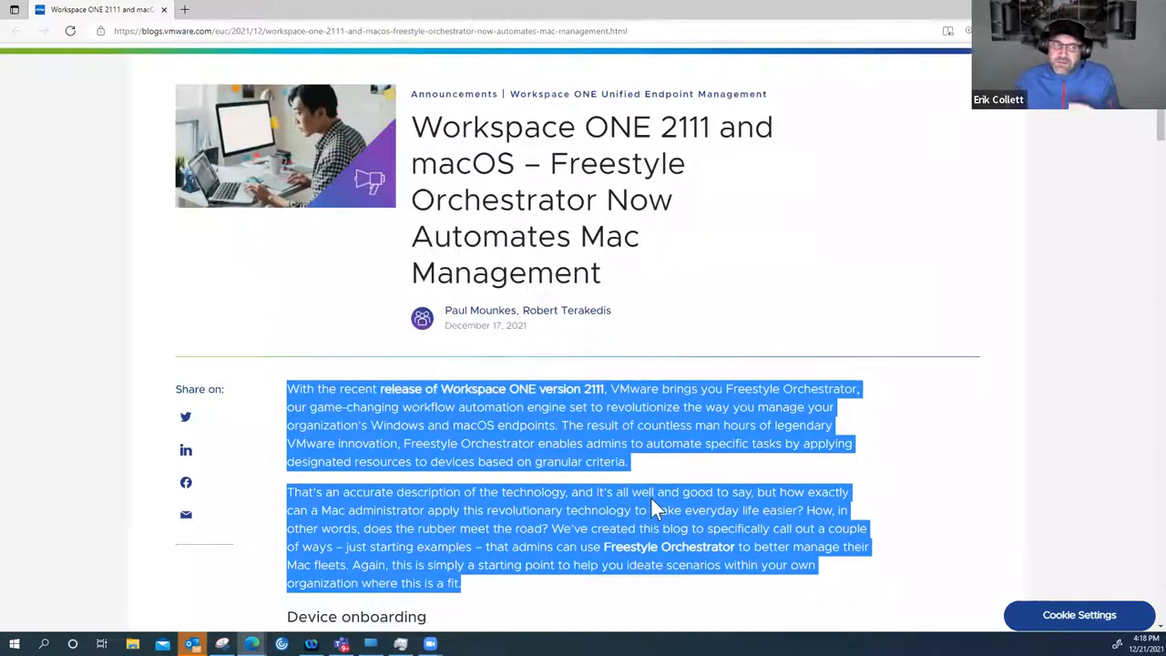
{"action": "scroll", "scroll_direction": "down", "scroll_amount": 3}
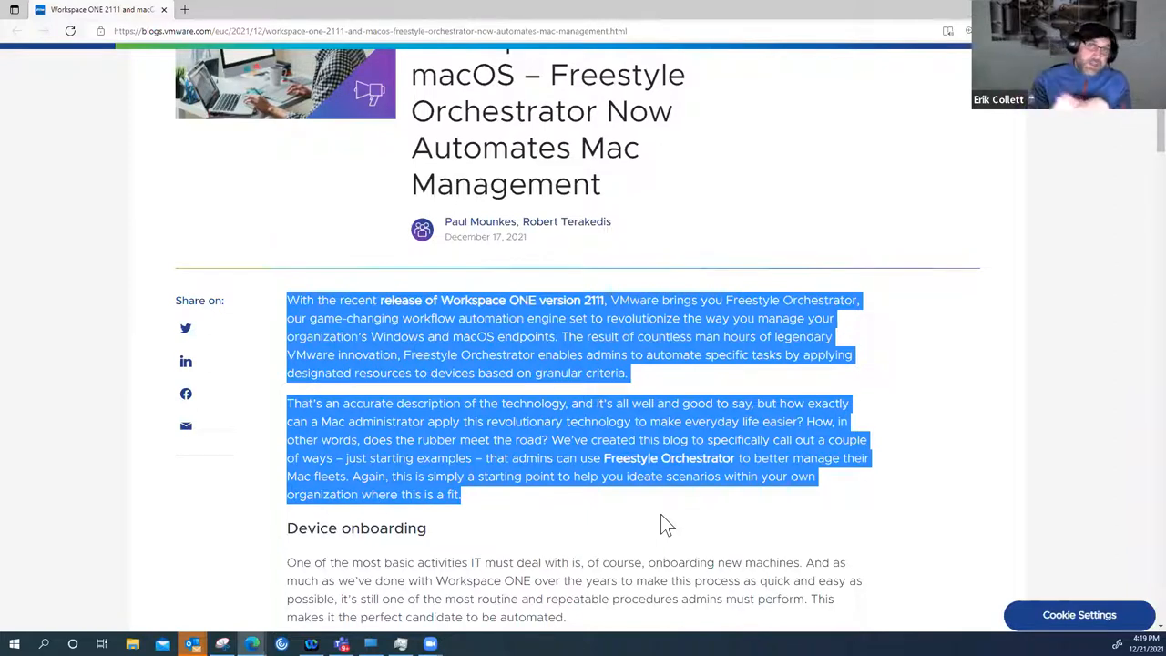
{"action": "mouse_move", "coordinate": [669, 529]}
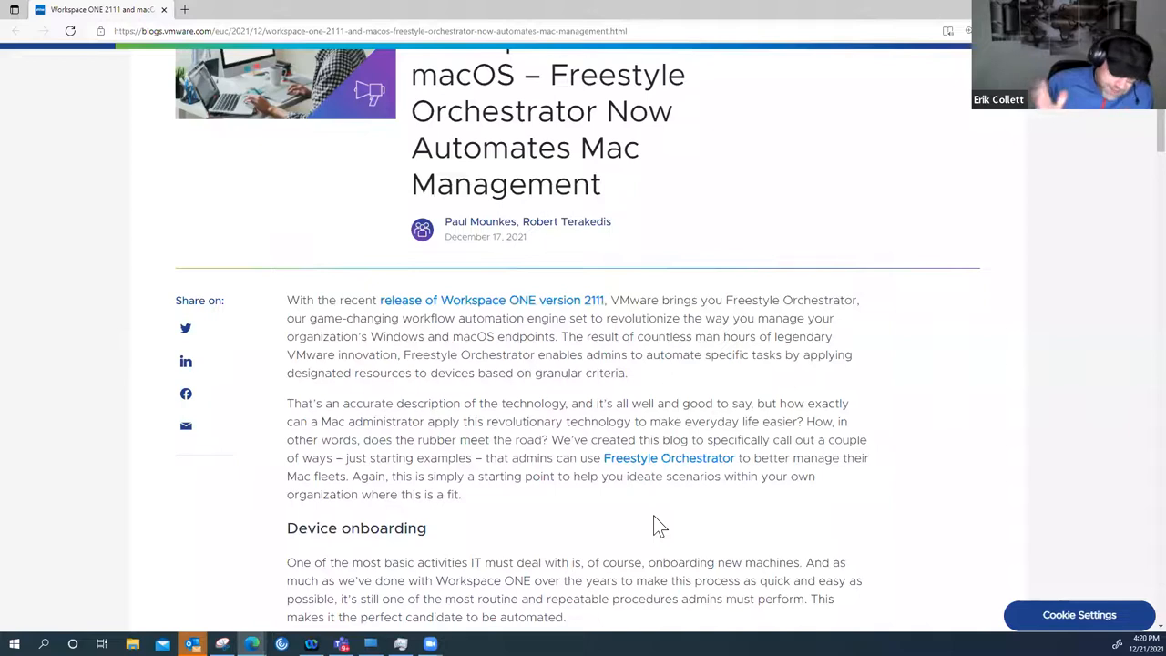
{"action": "scroll", "scroll_direction": "down", "scroll_amount": 3}
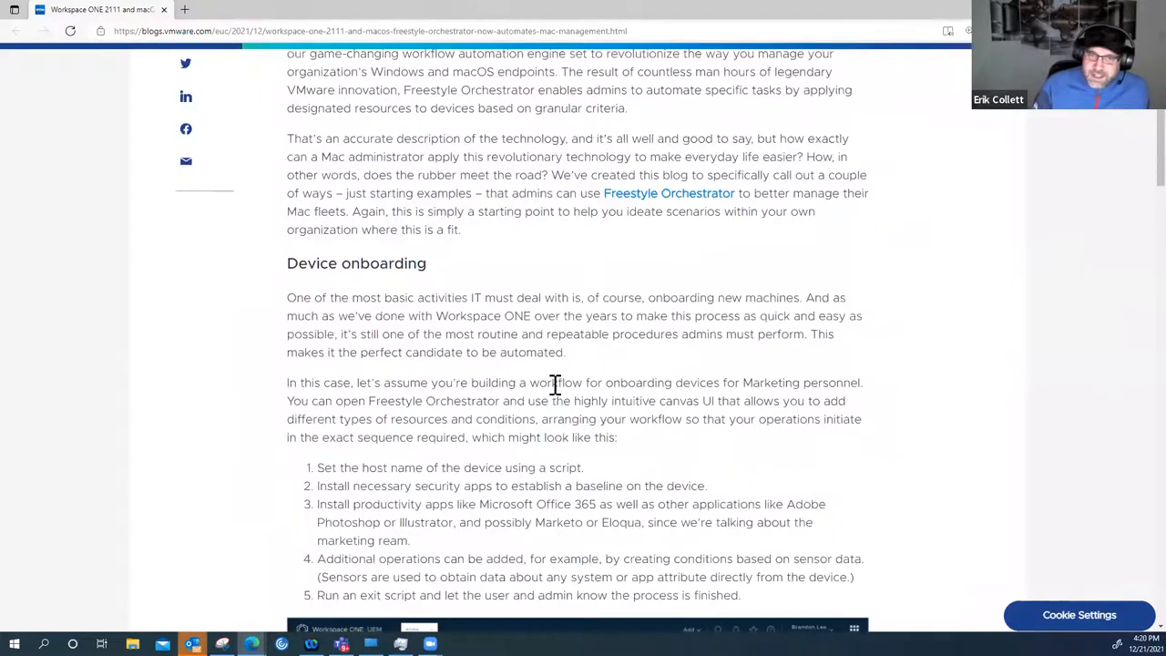
{"action": "scroll", "scroll_direction": "up", "scroll_amount": 3}
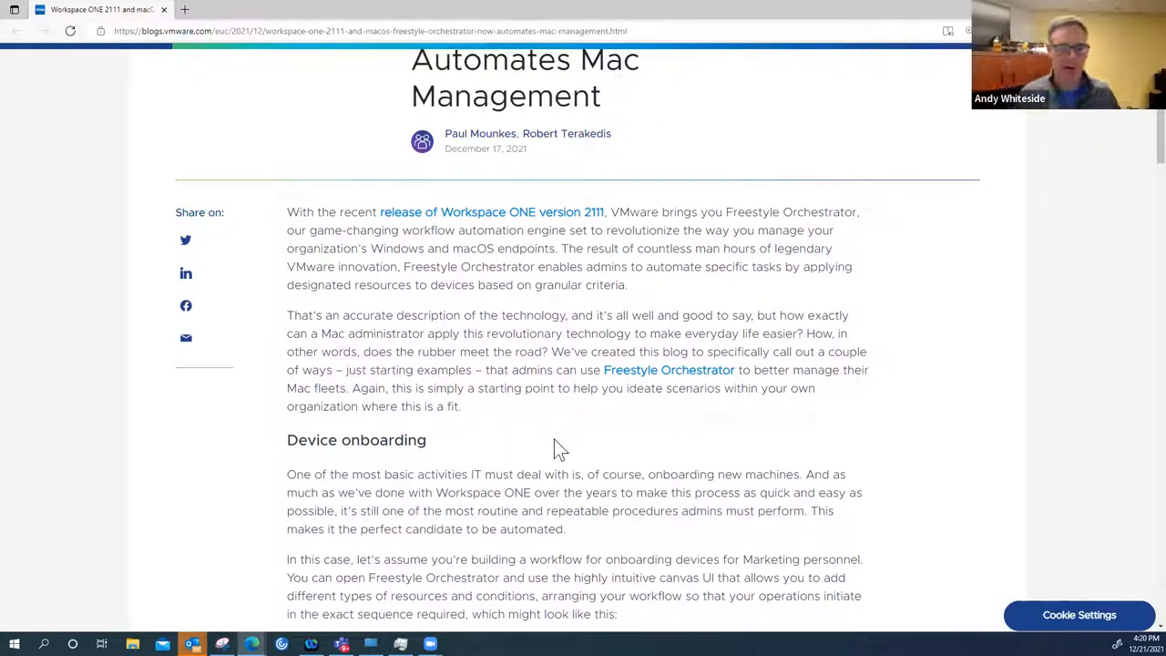
{"action": "mouse_move", "coordinate": [547, 458]}
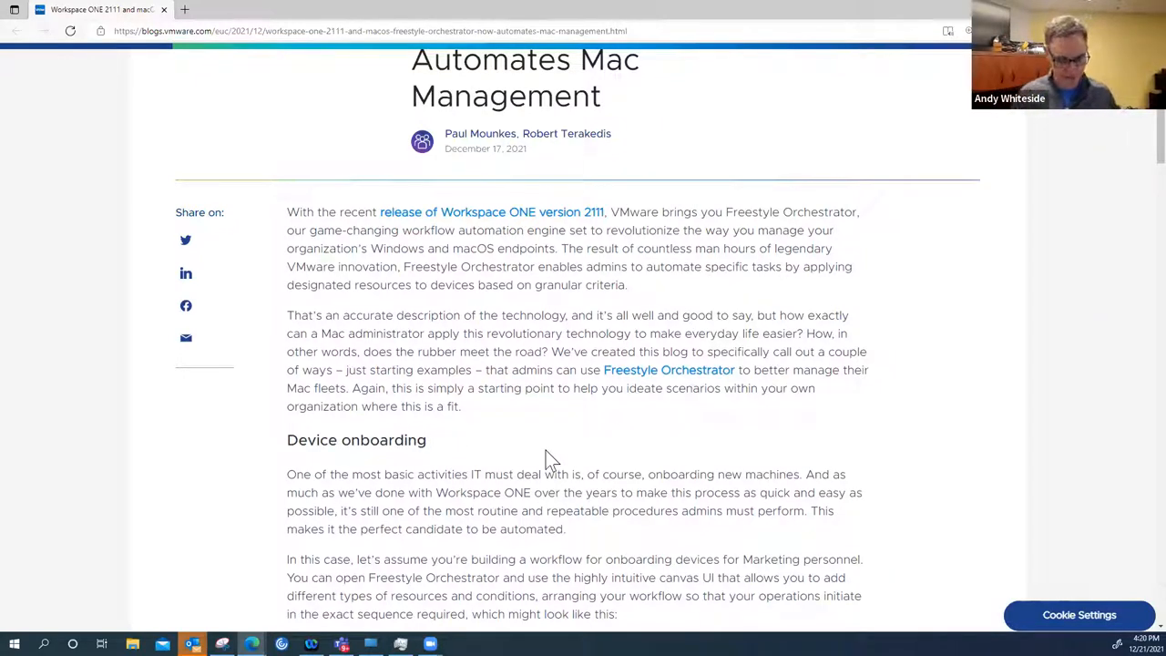
{"action": "scroll", "scroll_direction": "down", "scroll_amount": 3}
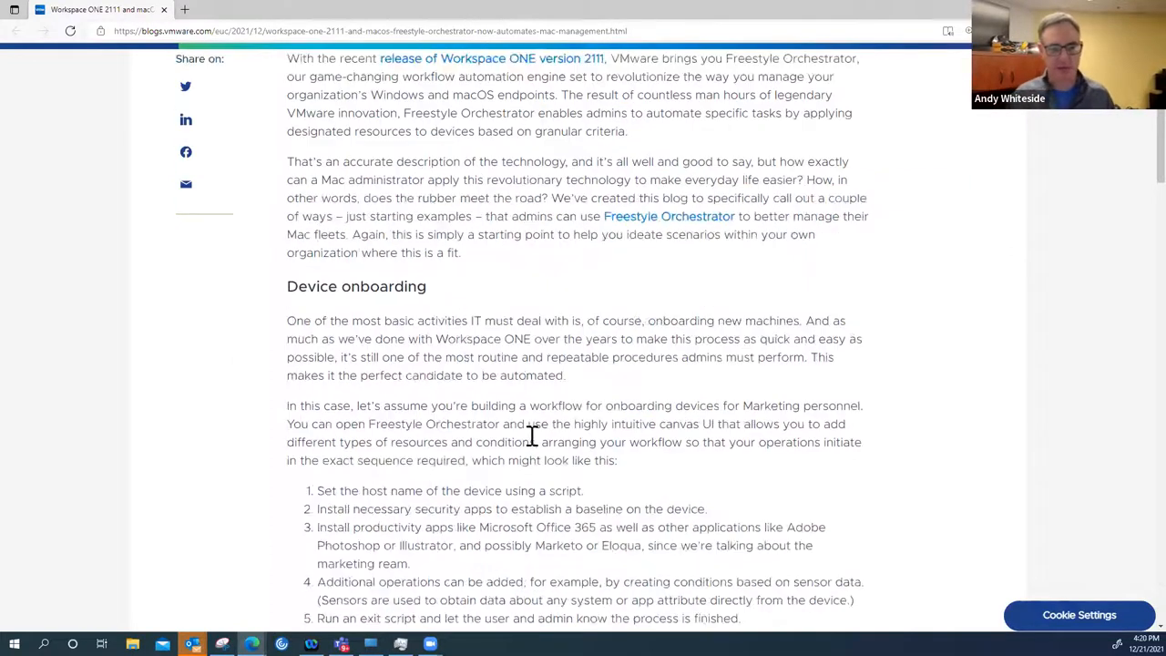
{"action": "scroll", "scroll_direction": "down", "scroll_amount": 3}
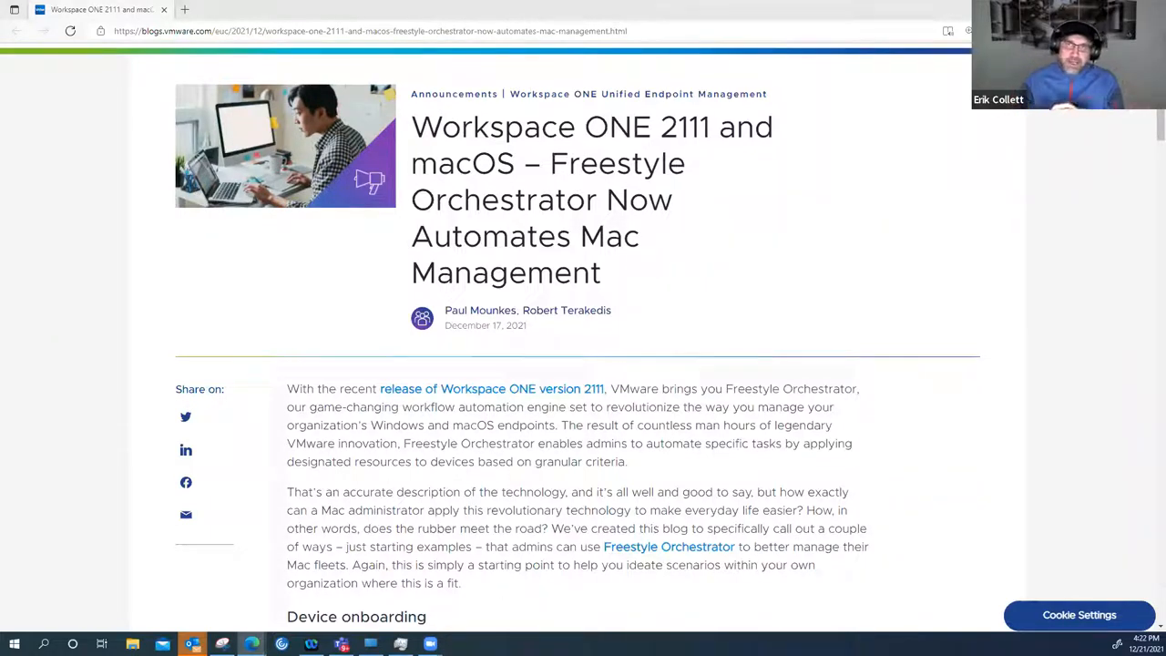
{"action": "mouse_move", "coordinate": [685, 311]}
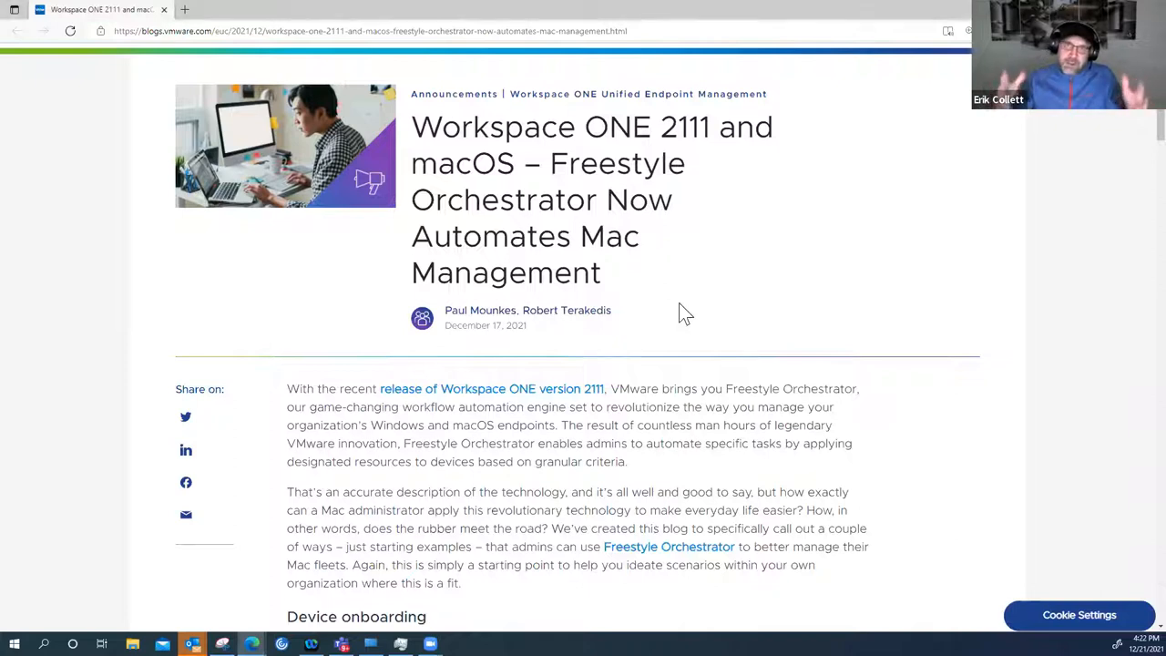
{"action": "scroll", "scroll_direction": "down", "scroll_amount": 3}
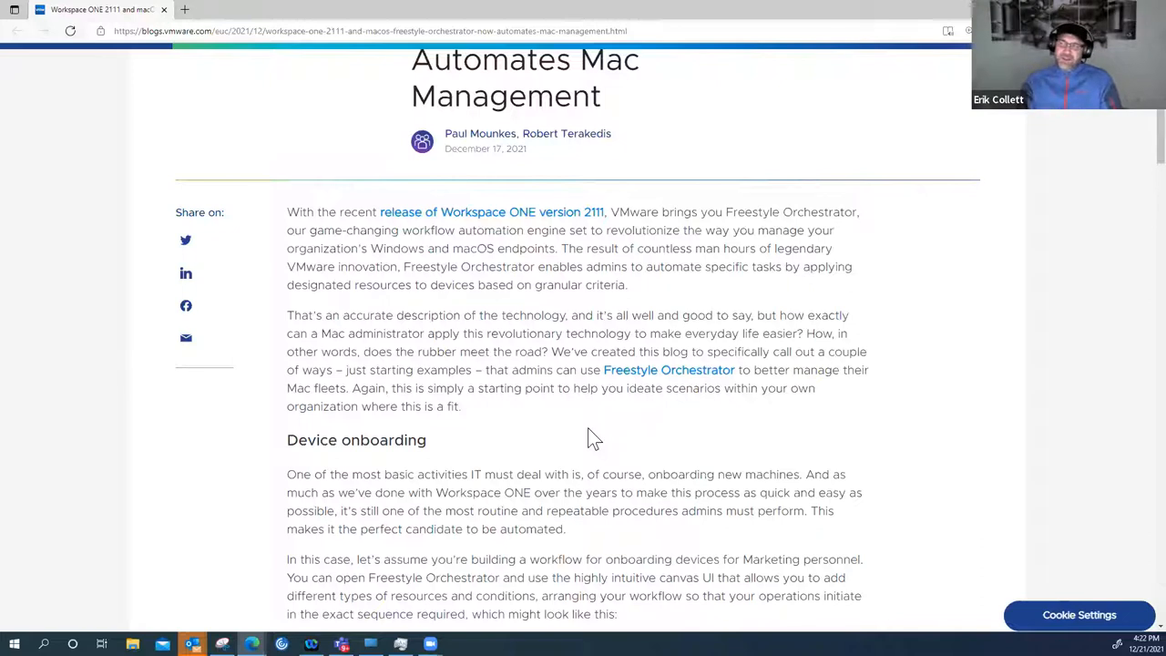
{"action": "scroll", "scroll_direction": "down", "scroll_amount": 3}
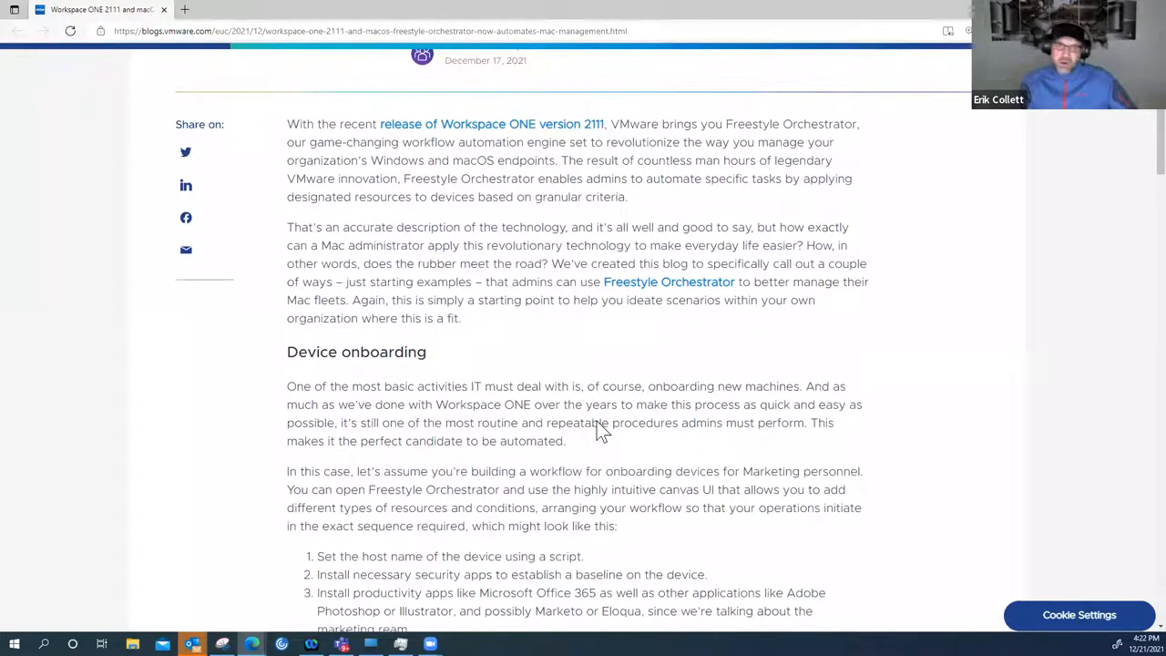
{"action": "mouse_move", "coordinate": [517, 353]}
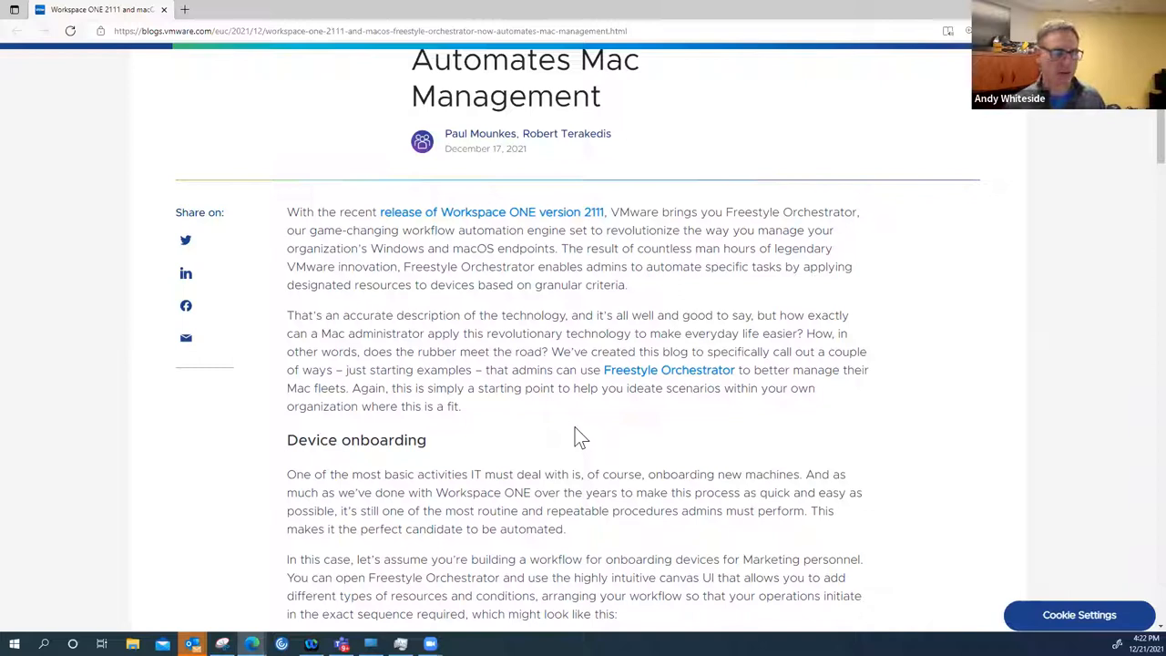
{"action": "scroll", "scroll_direction": "down", "scroll_amount": 3}
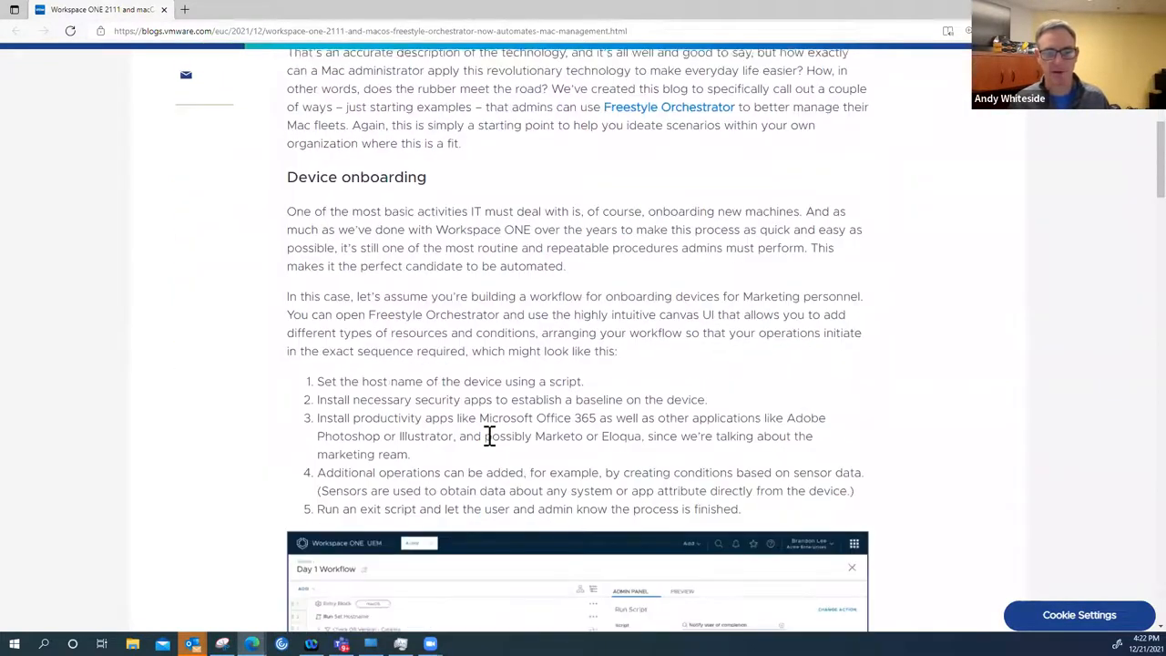
{"action": "scroll", "scroll_direction": "up", "scroll_amount": 3}
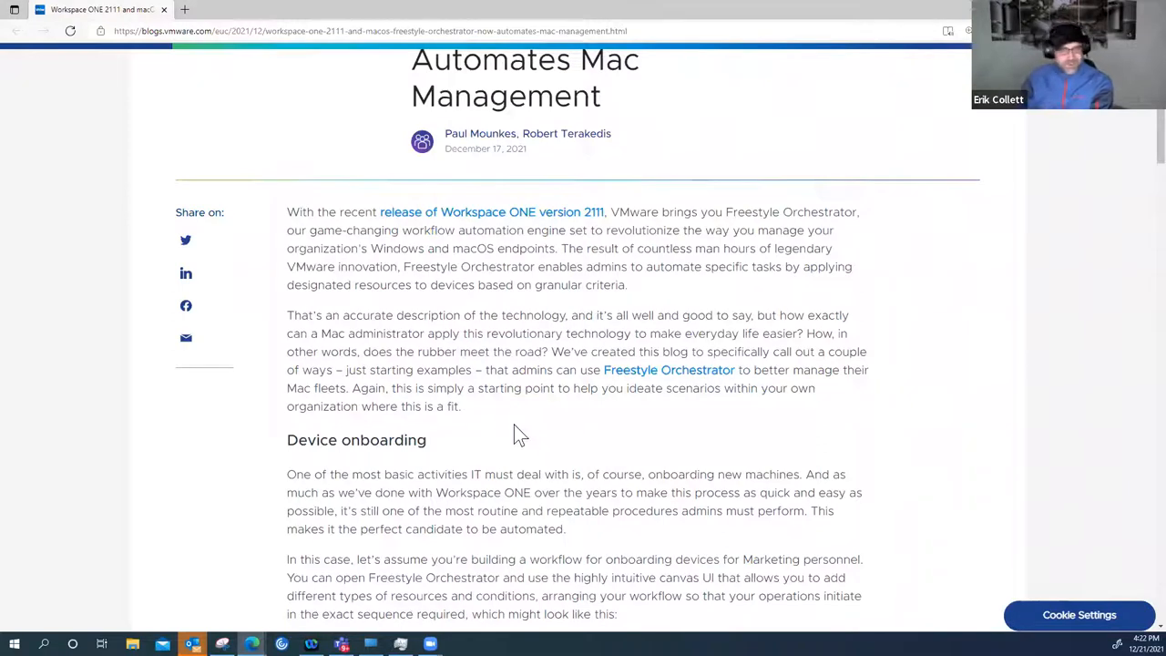
{"action": "scroll", "scroll_direction": "down", "scroll_amount": 3}
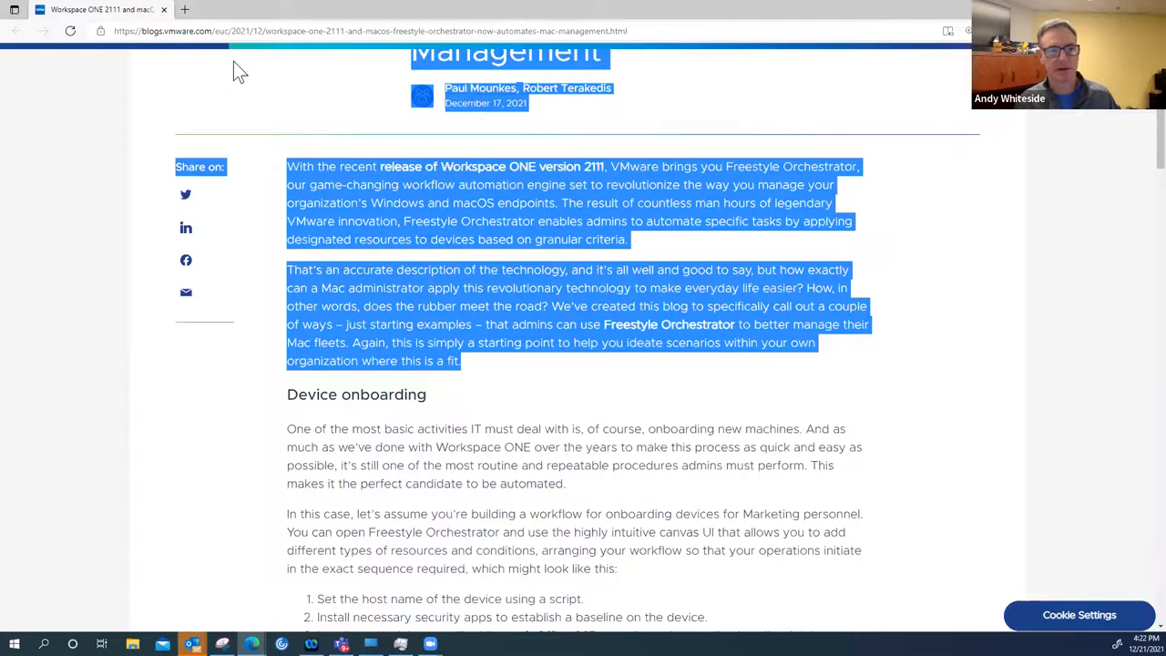
Scroll past the Device onboarding heading to the five workflow steps and Day 1 Workflow screenshot
{"action": "scroll", "scroll_direction": "down", "scroll_amount": 3}
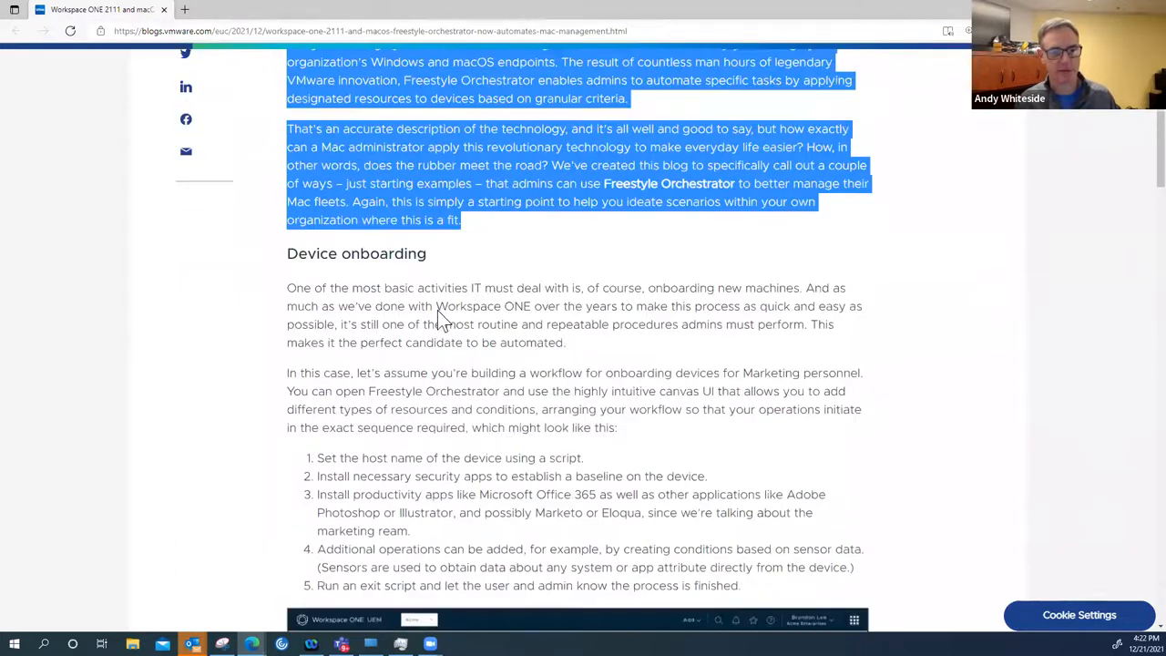
{"action": "scroll", "scroll_direction": "down", "scroll_amount": 3}
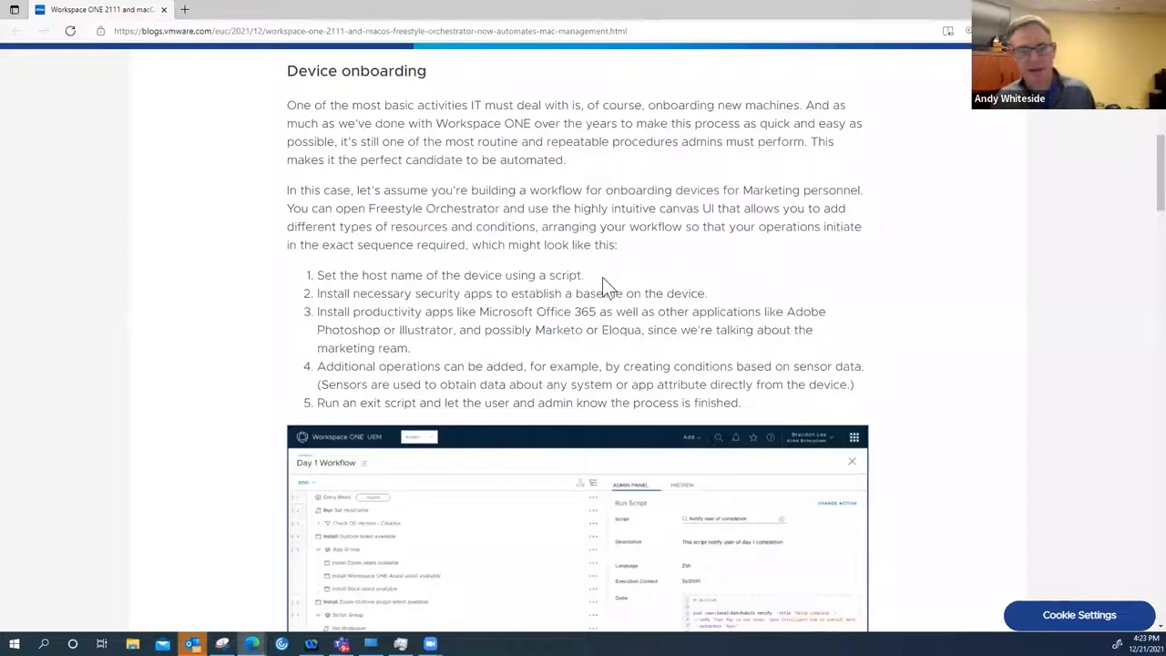
{"action": "mouse_move", "coordinate": [592, 278]}
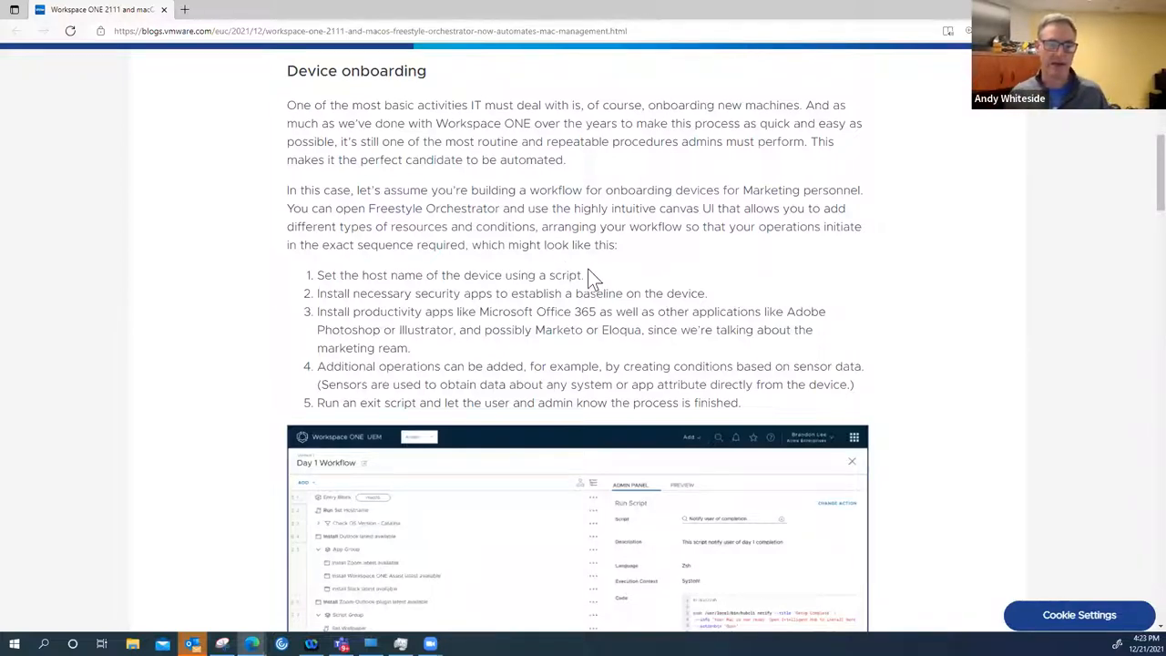
{"action": "mouse_move", "coordinate": [567, 280]}
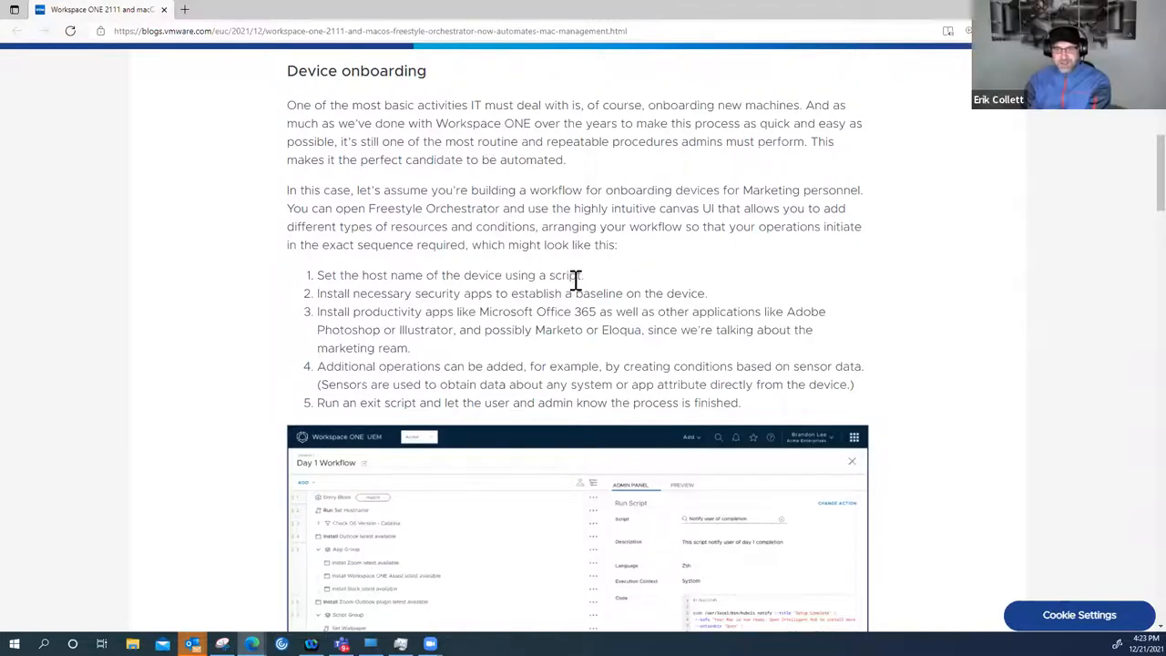
{"action": "scroll", "scroll_direction": "down", "scroll_amount": 3}
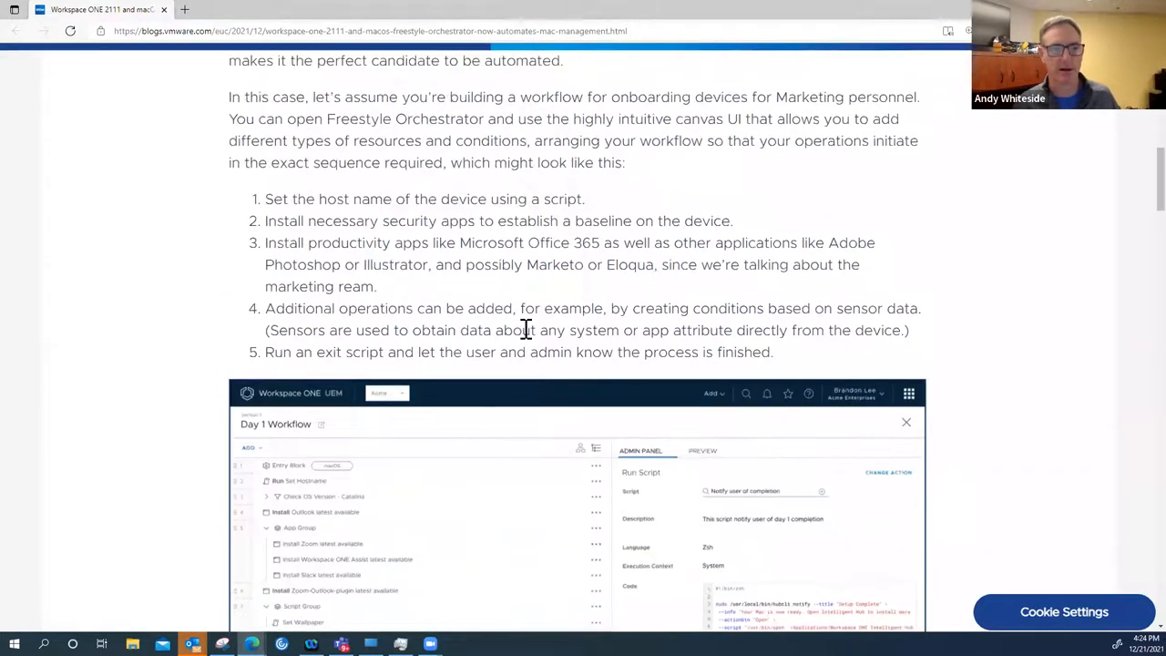
Scroll past the Day 1 Workflow screenshot to the workflow-update paragraphs and Complex app installs heading
{"action": "scroll", "scroll_direction": "down", "scroll_amount": 3}
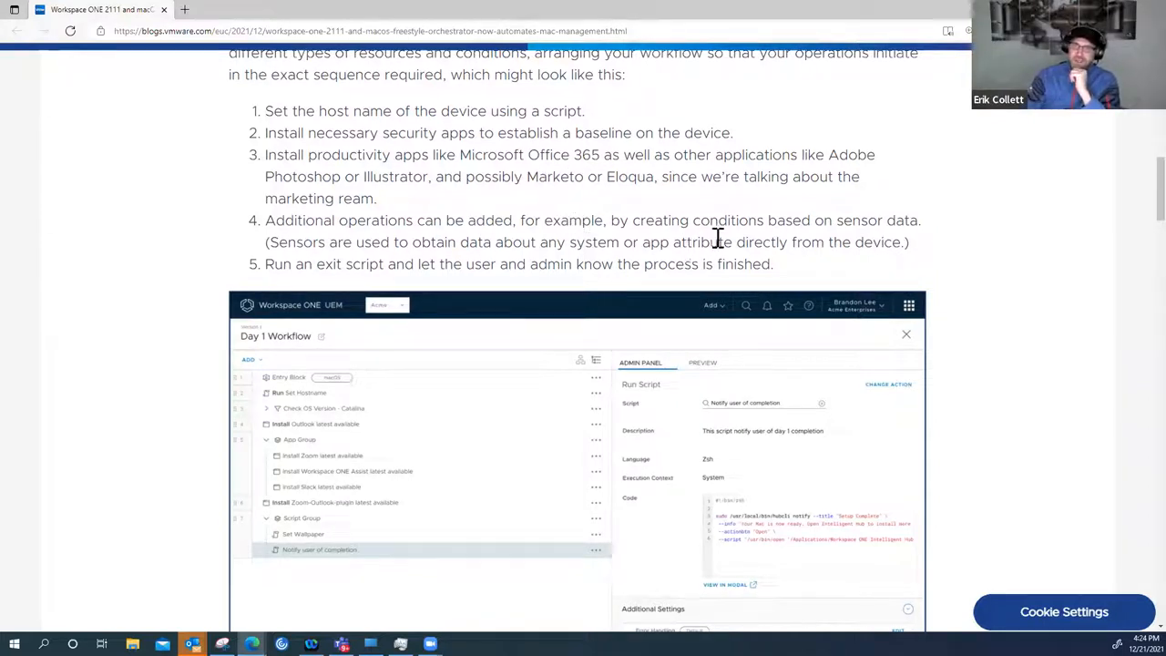
{"action": "scroll", "scroll_direction": "up", "scroll_amount": 3}
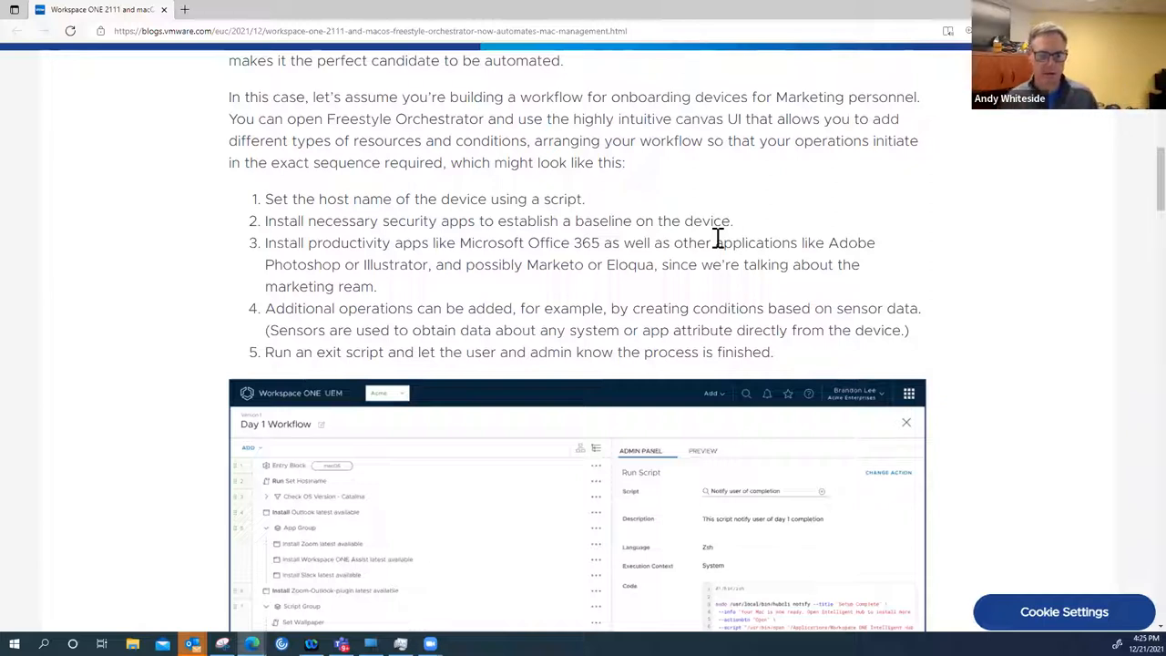
{"action": "mouse_move", "coordinate": [715, 240]}
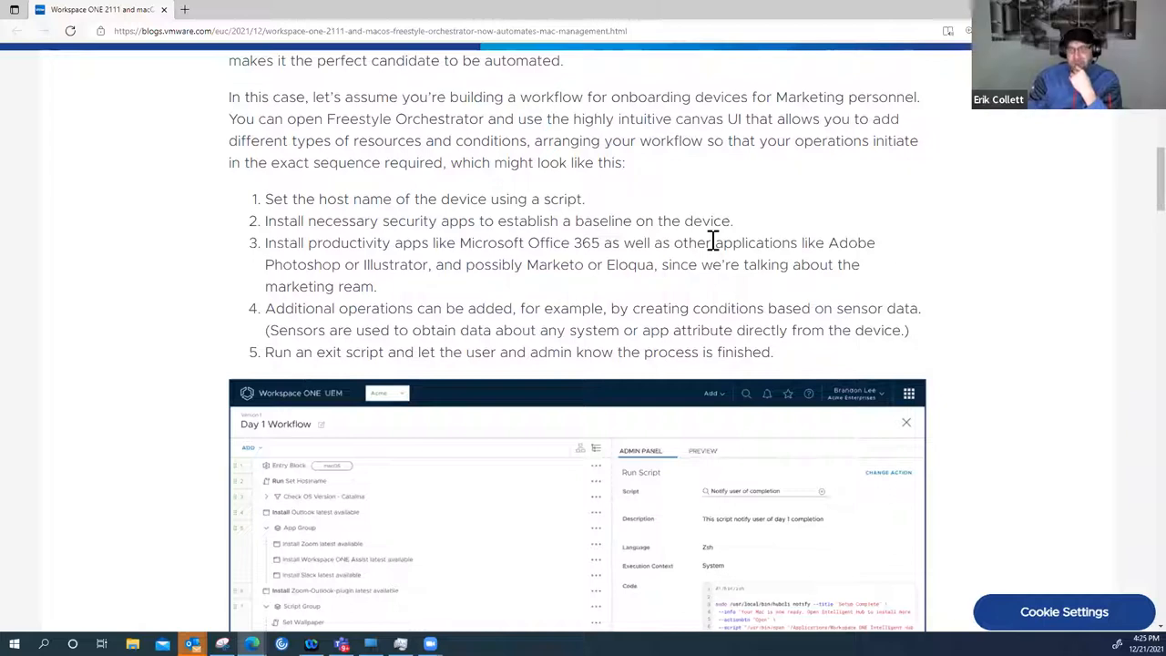
{"action": "mouse_move", "coordinate": [491, 299]}
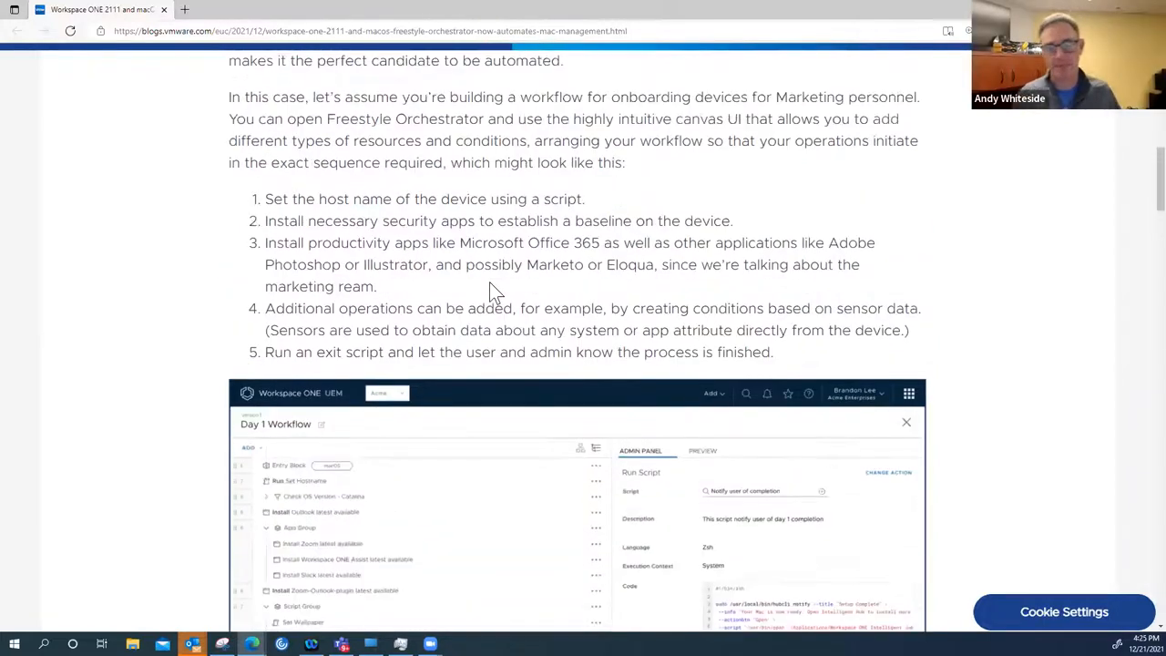
{"action": "scroll", "scroll_direction": "down", "scroll_amount": 3}
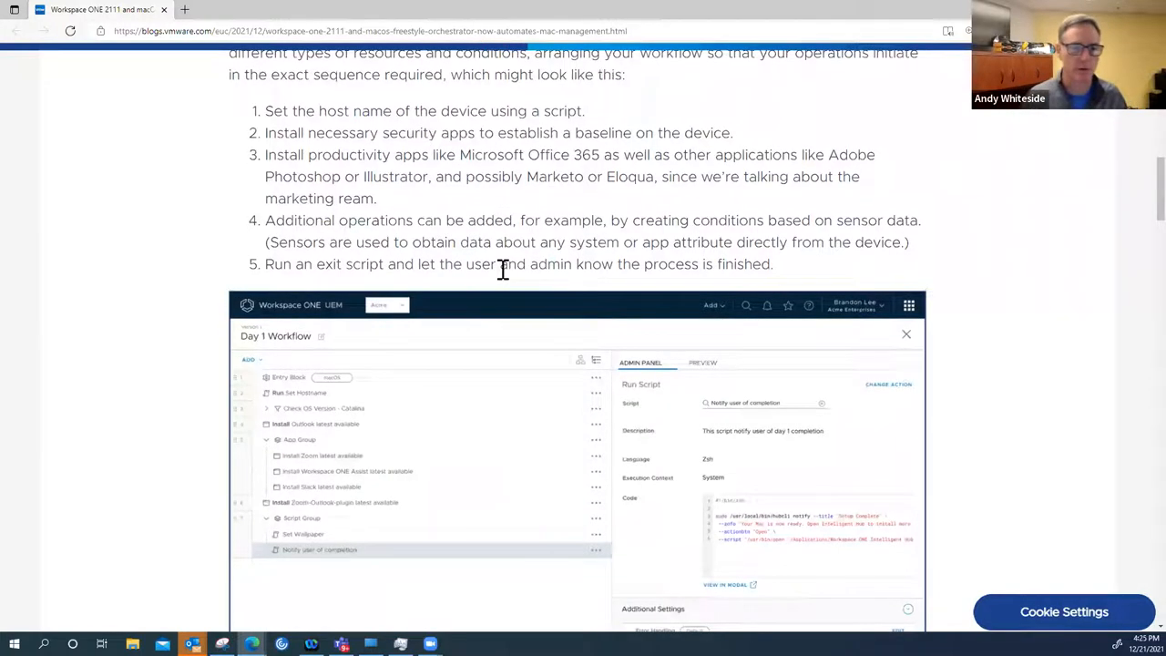
{"action": "scroll", "scroll_direction": "down", "scroll_amount": 3}
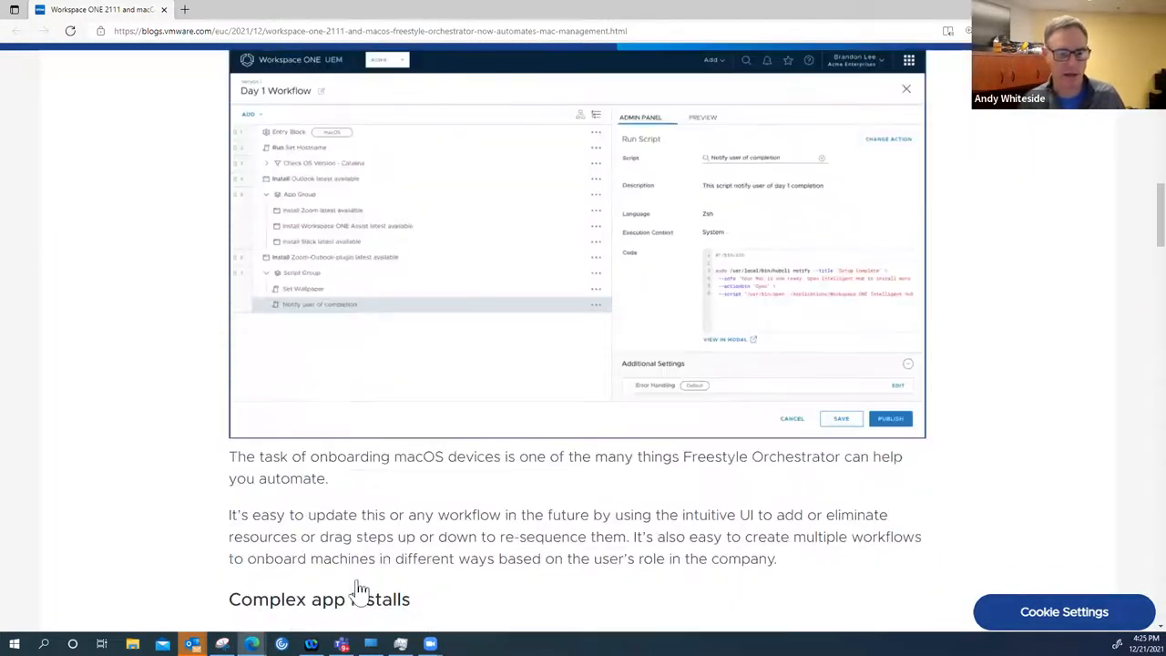
Scroll to the Complex app installs section's seven-step anti-malware replacement workflow list
{"action": "scroll", "scroll_direction": "down", "scroll_amount": 3}
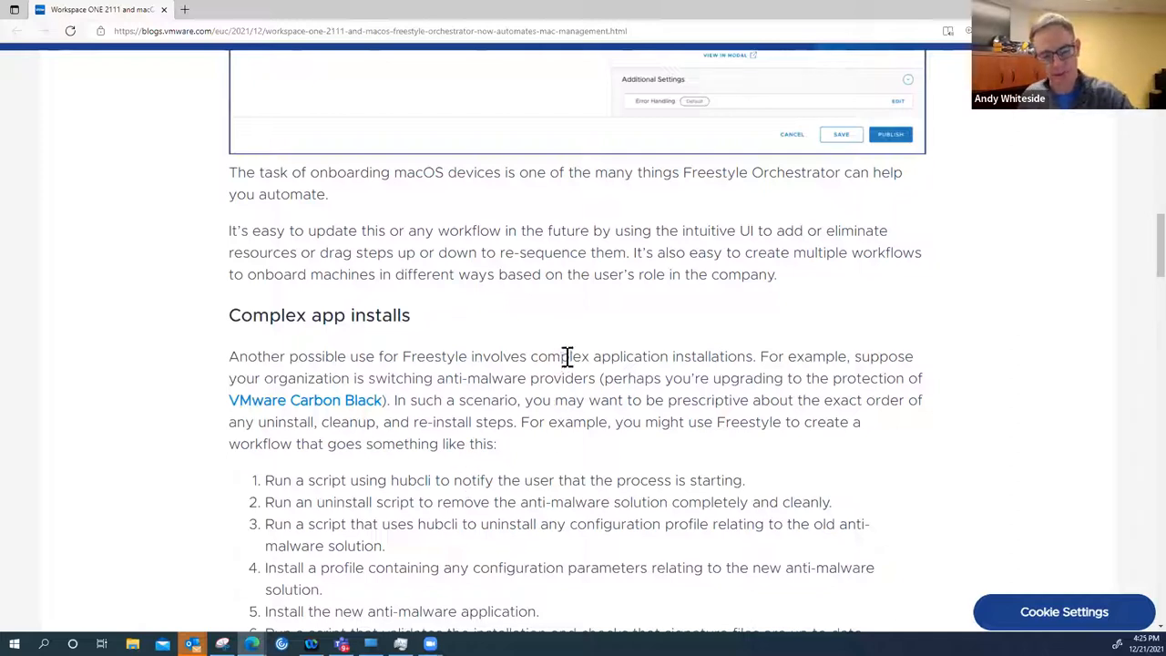
{"action": "mouse_move", "coordinate": [565, 350]}
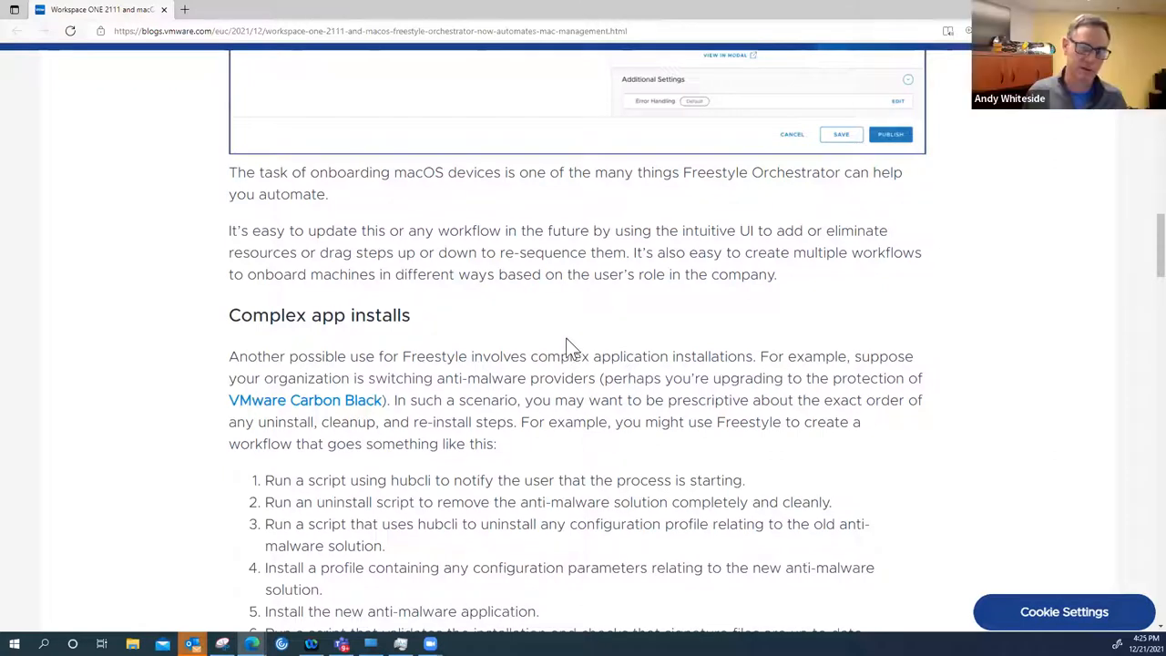
{"action": "mouse_move", "coordinate": [559, 327]}
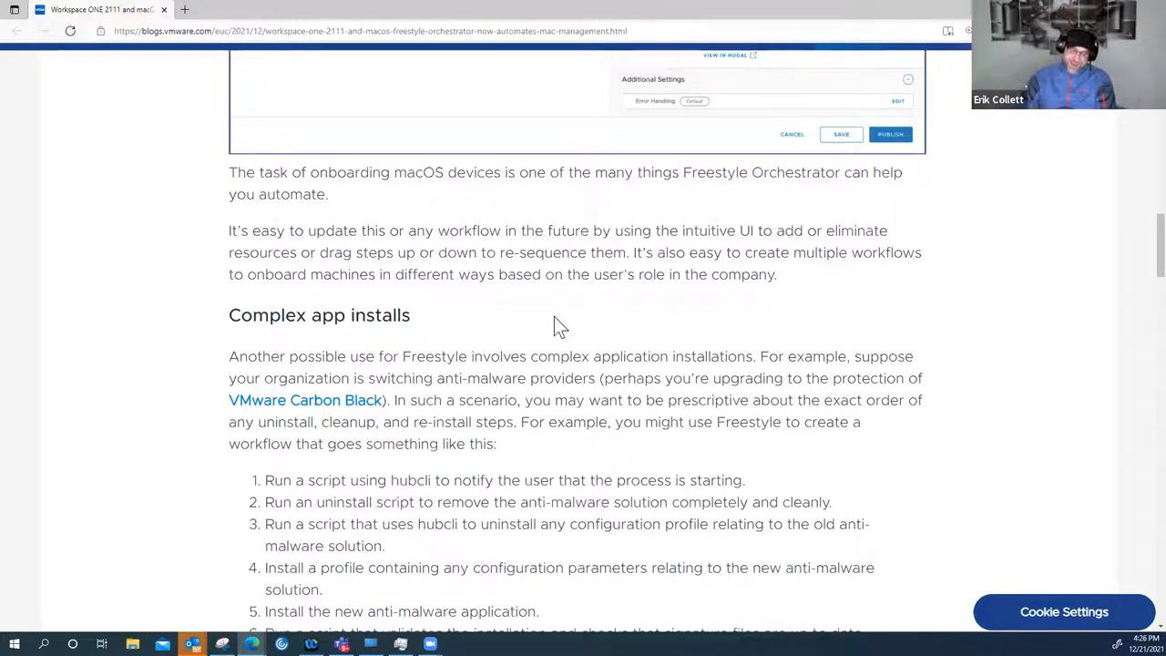
{"action": "scroll", "scroll_direction": "down", "scroll_amount": 3}
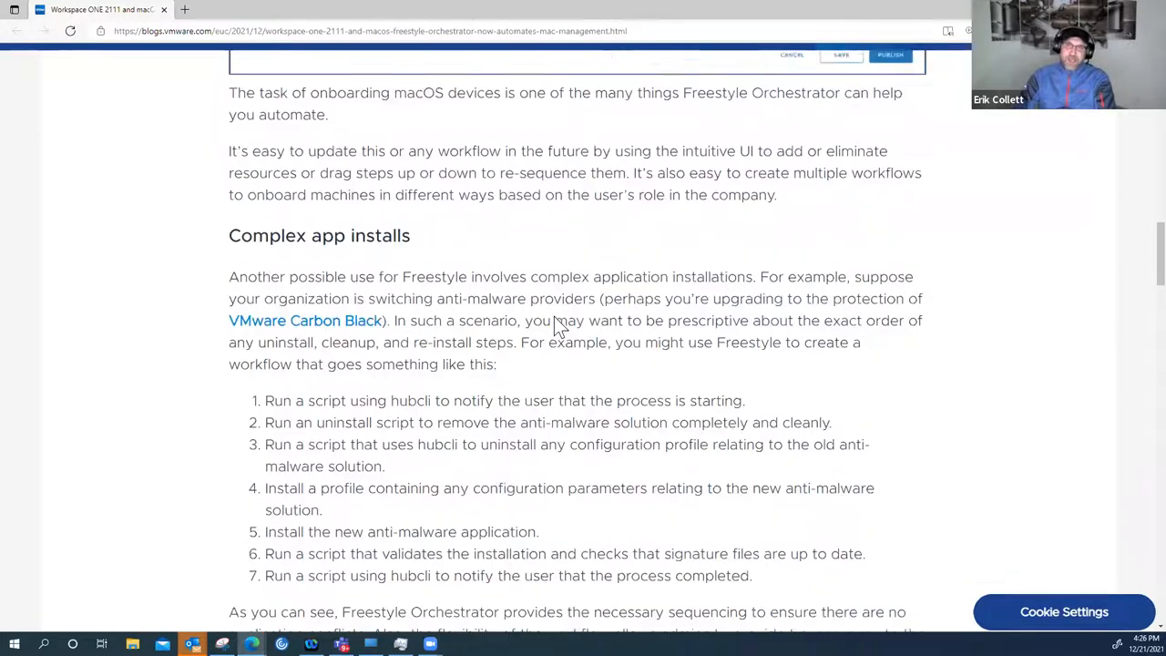
{"action": "scroll", "scroll_direction": "down", "scroll_amount": 3}
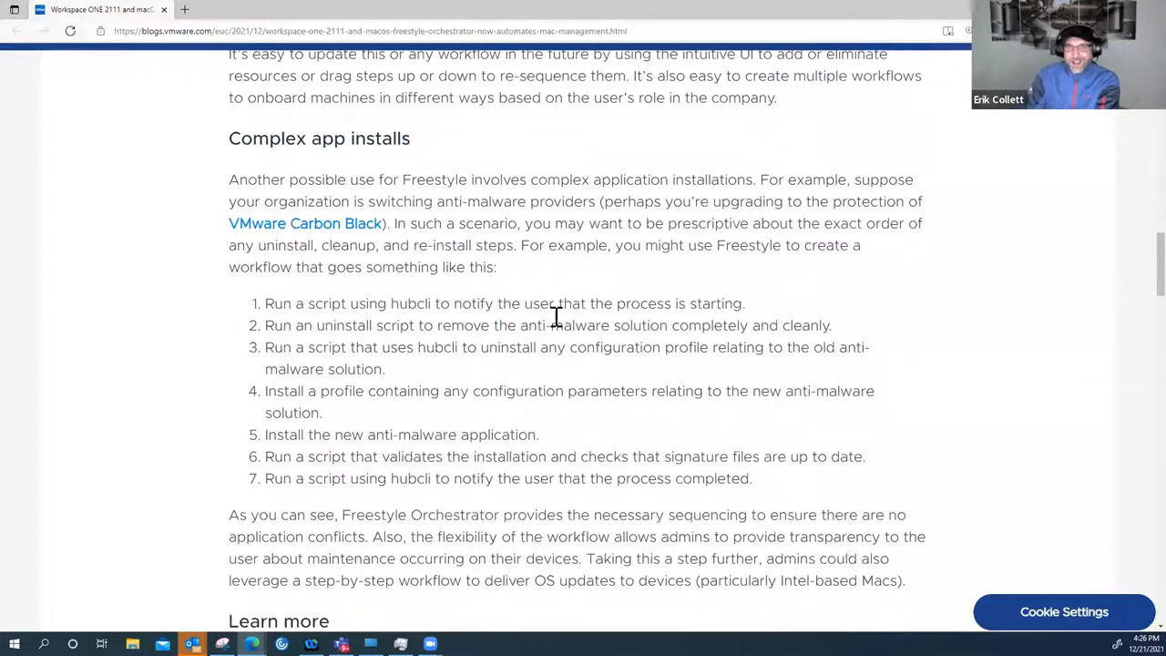
{"action": "scroll", "scroll_direction": "down", "scroll_amount": 3}
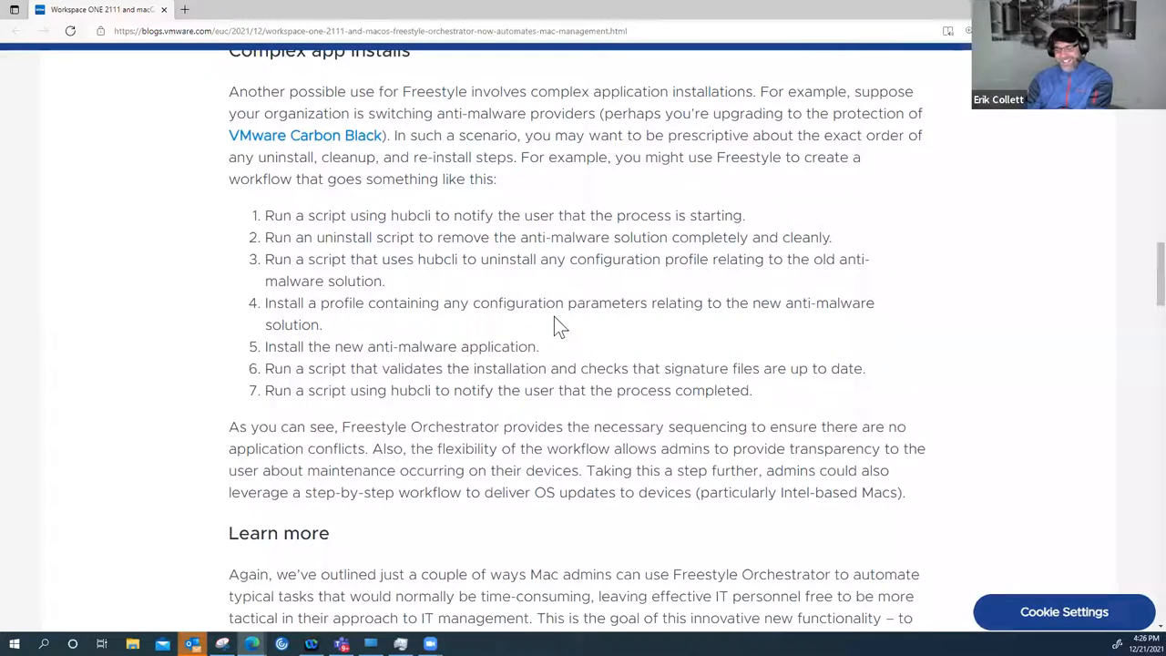
{"action": "scroll", "scroll_direction": "up", "scroll_amount": 3}
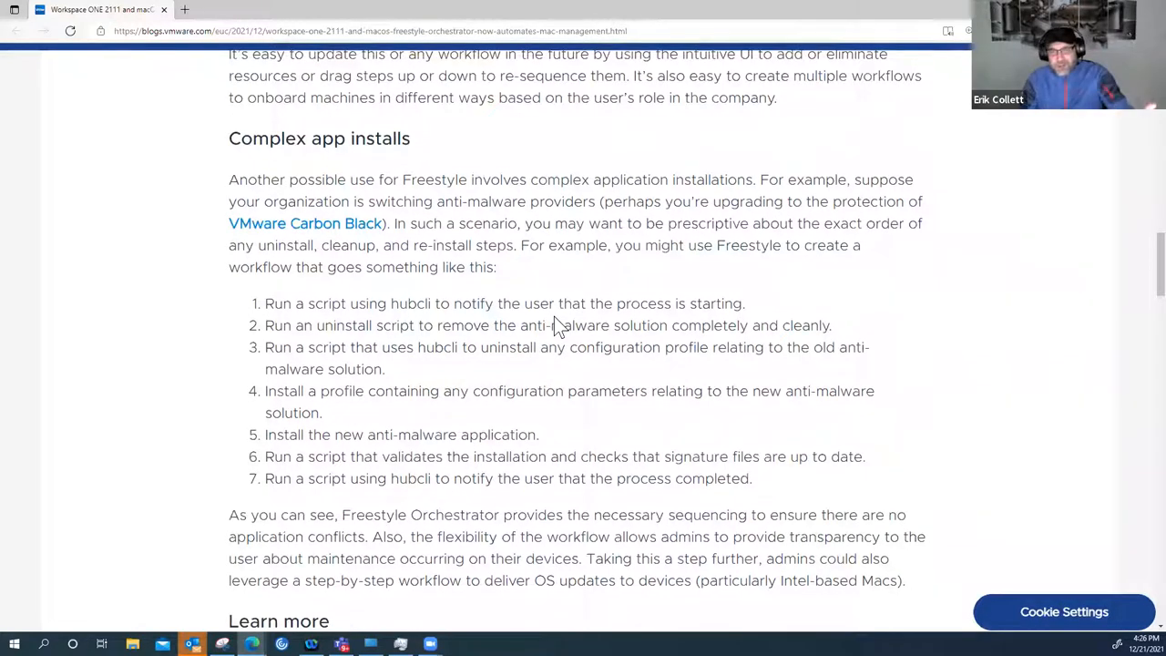
{"action": "mouse_move", "coordinate": [636, 290]}
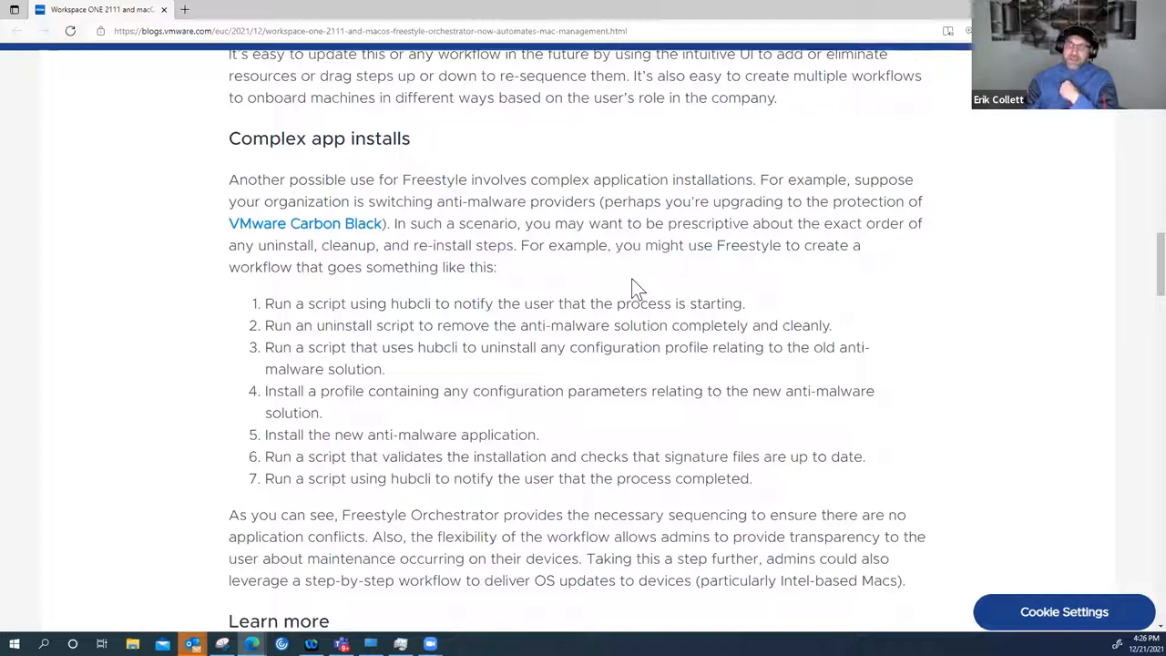
{"action": "mouse_move", "coordinate": [660, 288]}
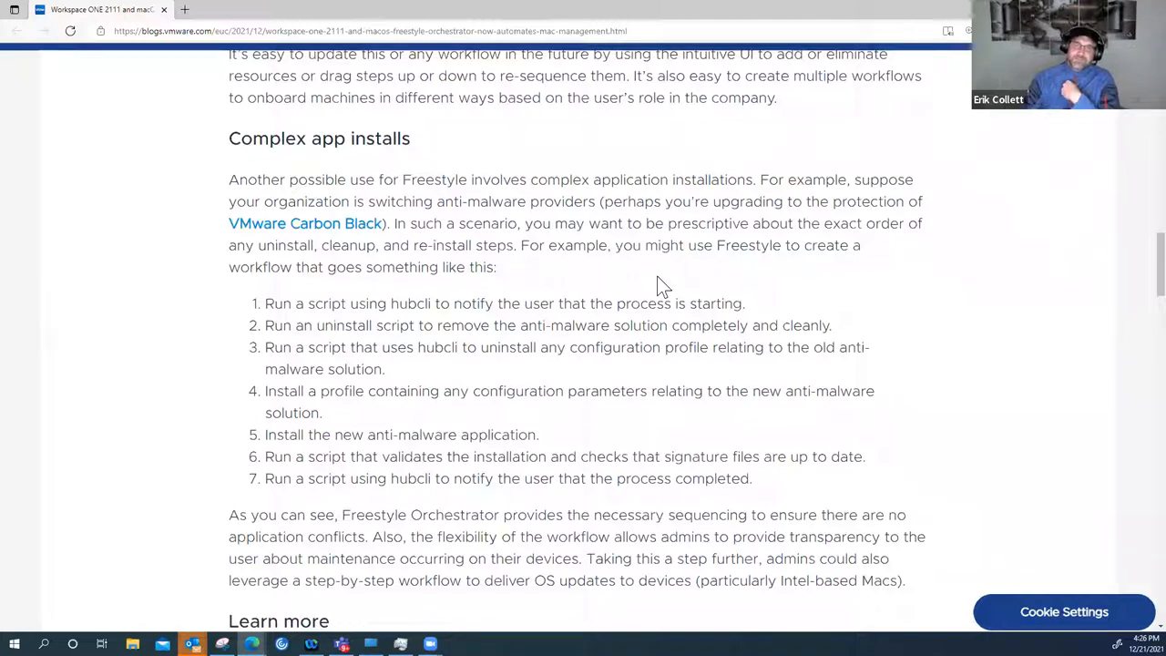
{"action": "mouse_move", "coordinate": [633, 290]}
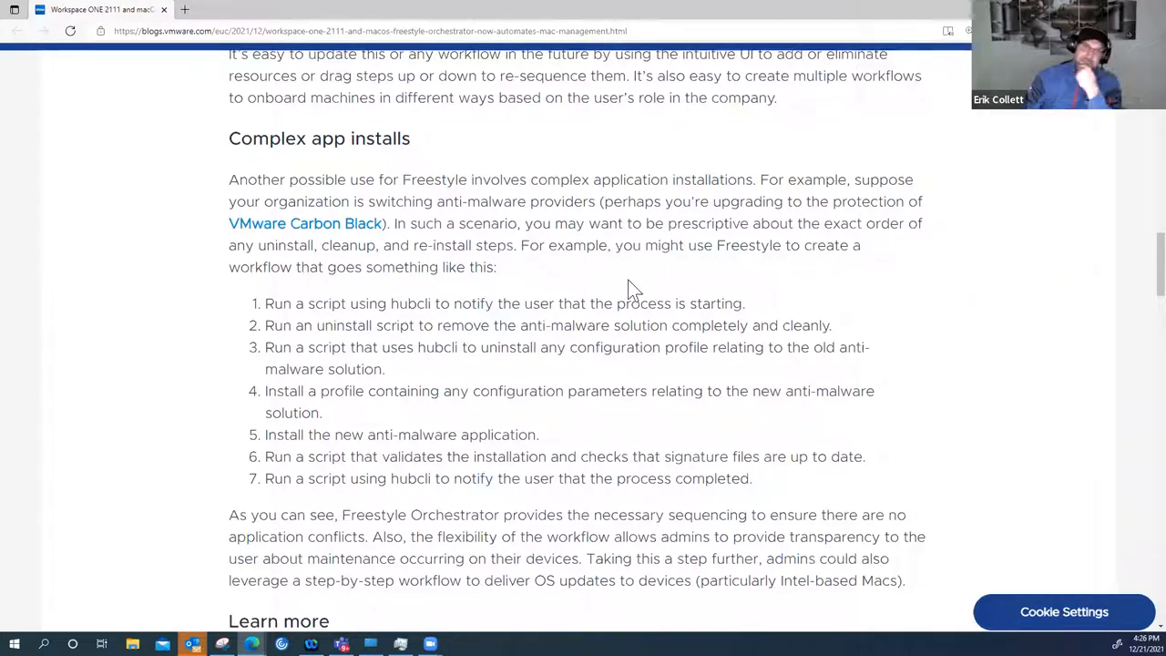
{"action": "mouse_move", "coordinate": [560, 450]}
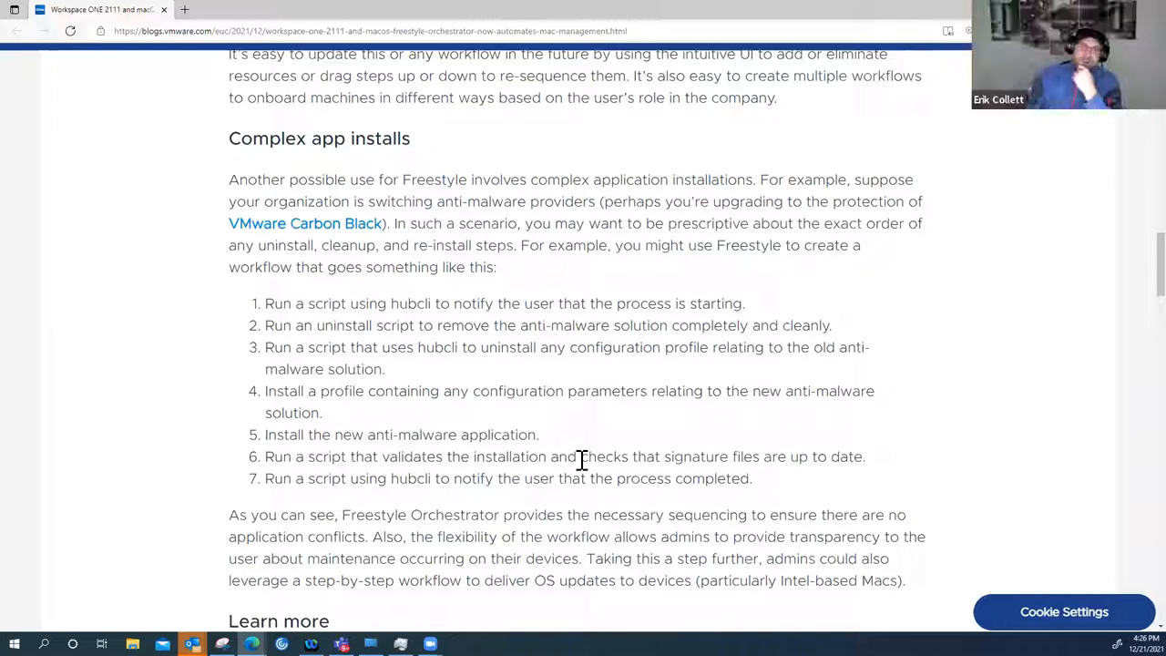
{"action": "scroll", "scroll_direction": "down", "scroll_amount": 3}
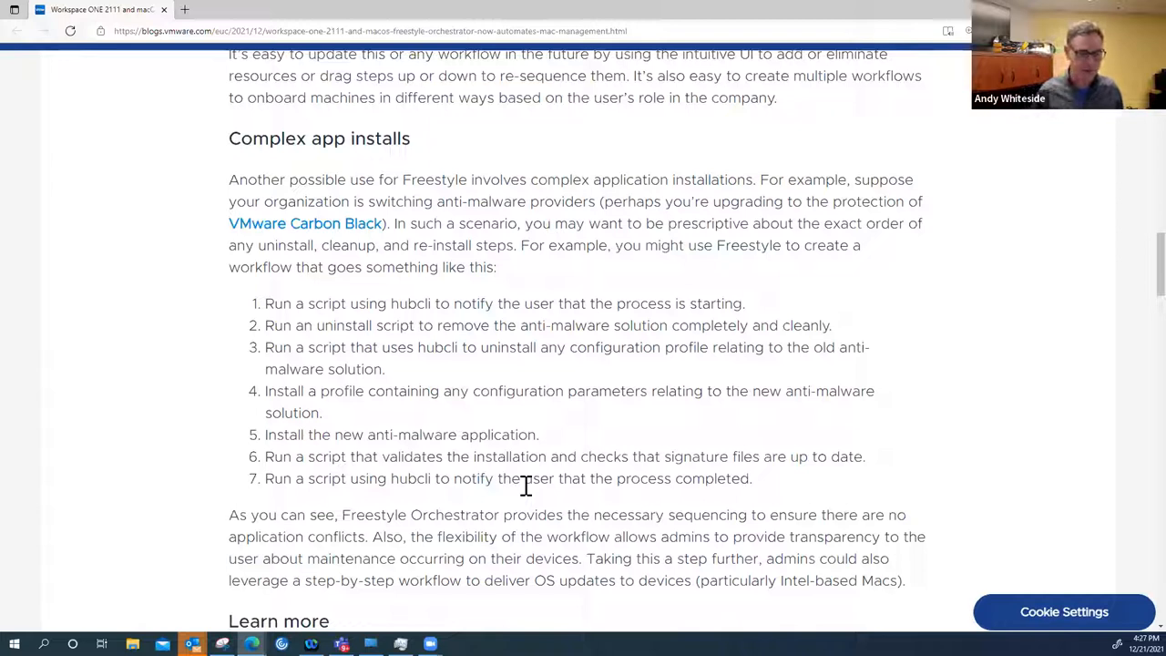
{"action": "mouse_move", "coordinate": [542, 431]}
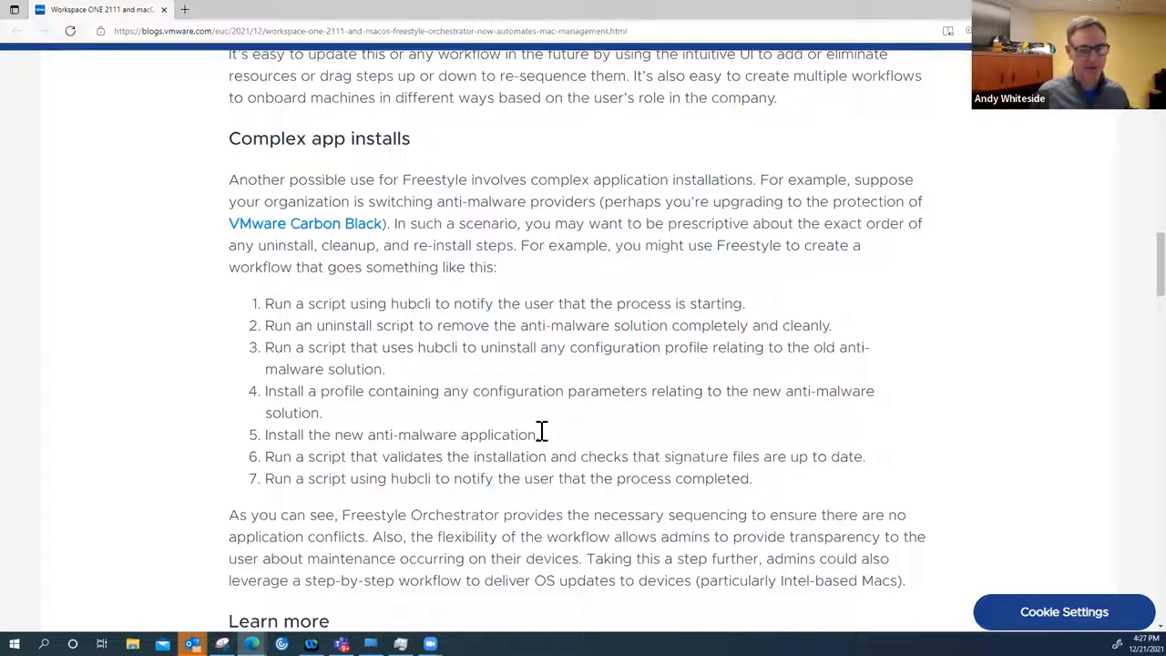
{"action": "mouse_move", "coordinate": [558, 455]}
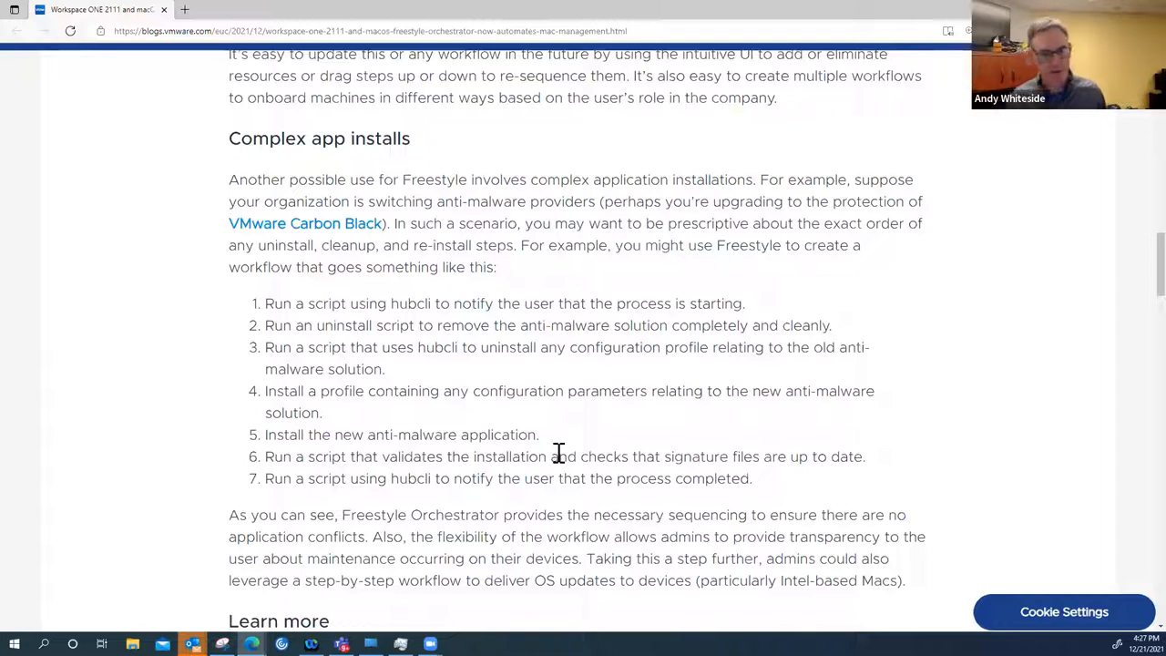
{"action": "mouse_move", "coordinate": [564, 453]}
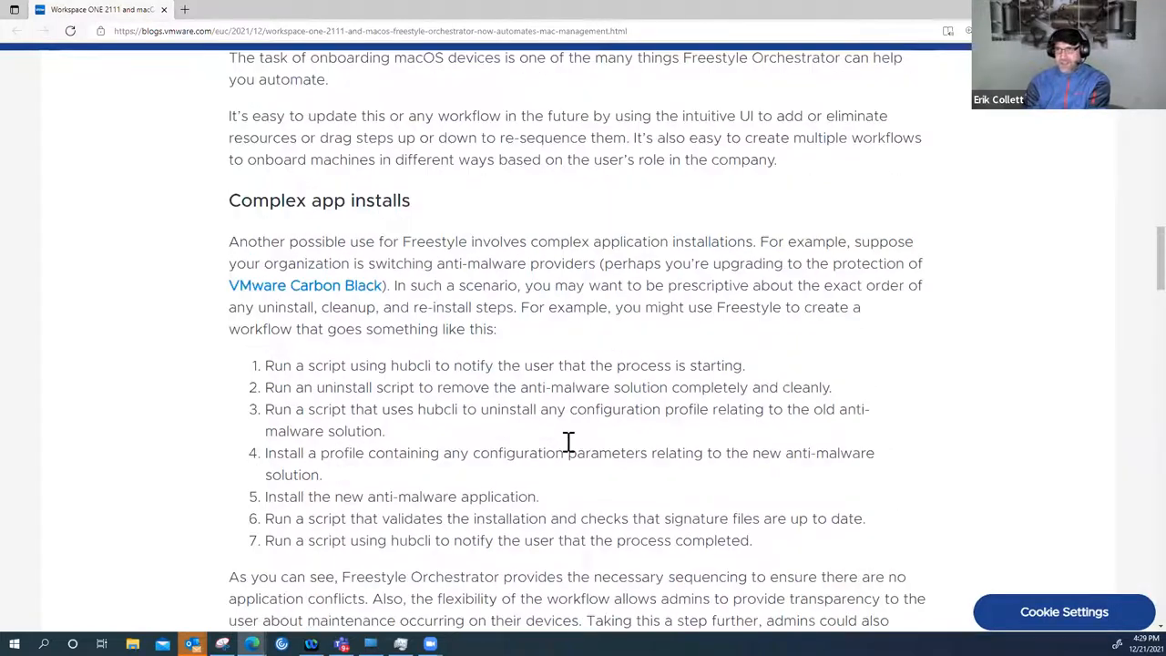
Scroll down to the Learn more heading and the Additional Resources links
{"action": "scroll", "scroll_direction": "down", "scroll_amount": 3}
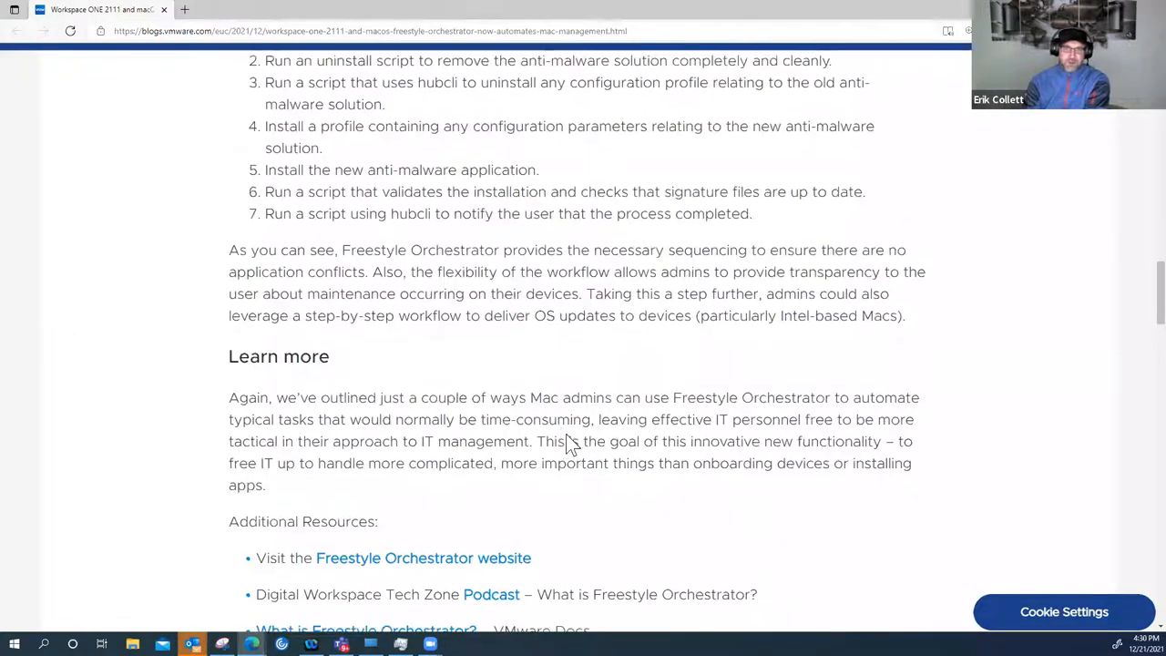
{"action": "scroll", "scroll_direction": "down", "scroll_amount": 3}
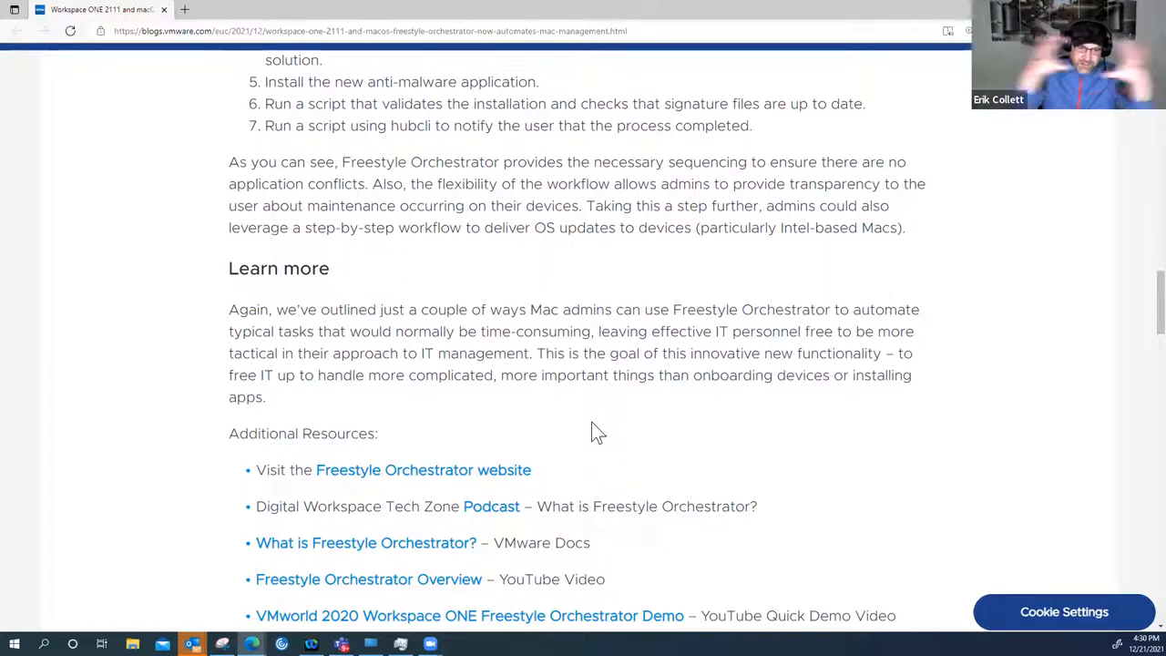
{"action": "mouse_move", "coordinate": [344, 407]}
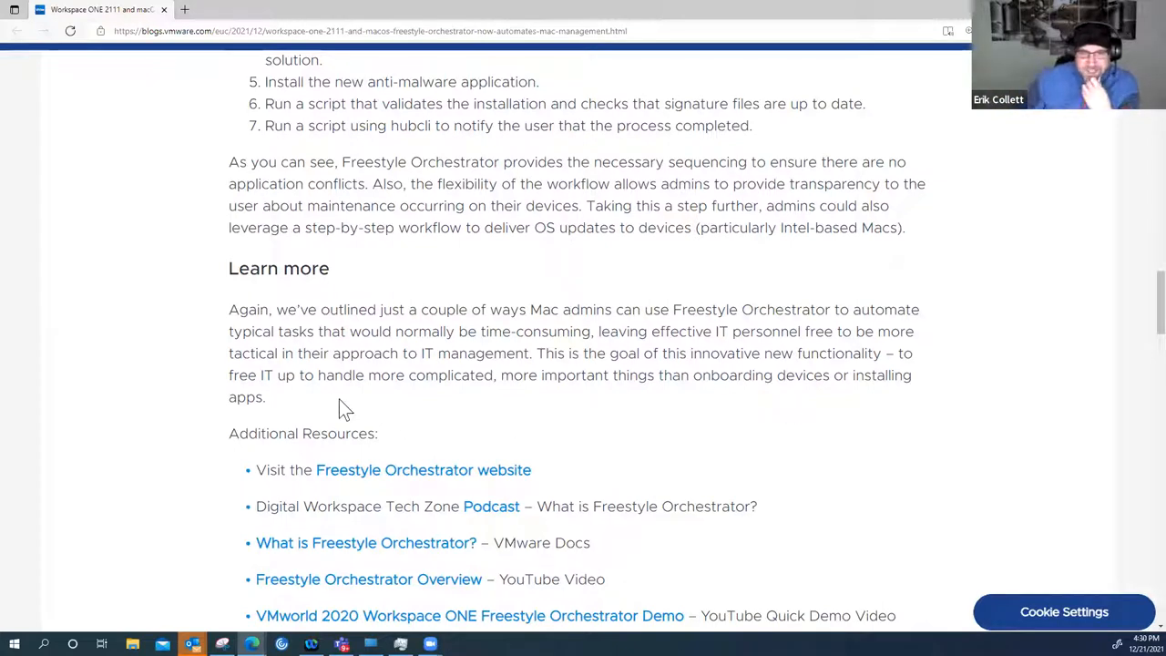
{"action": "scroll", "scroll_direction": "down", "scroll_amount": 3}
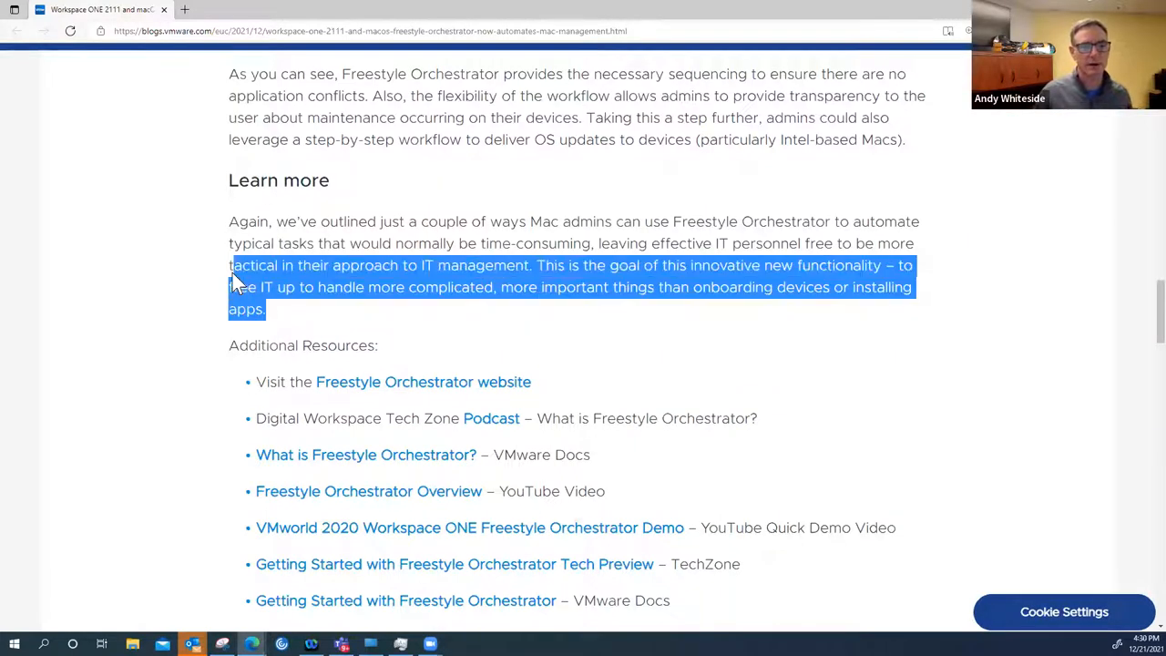
Highlight the Learn more paragraph and open the 'Freestyle Orchestrator website' link in a new tab
{"action": "left_click_drag", "start_coordinate": [236, 278], "coordinate": [432, 349]}
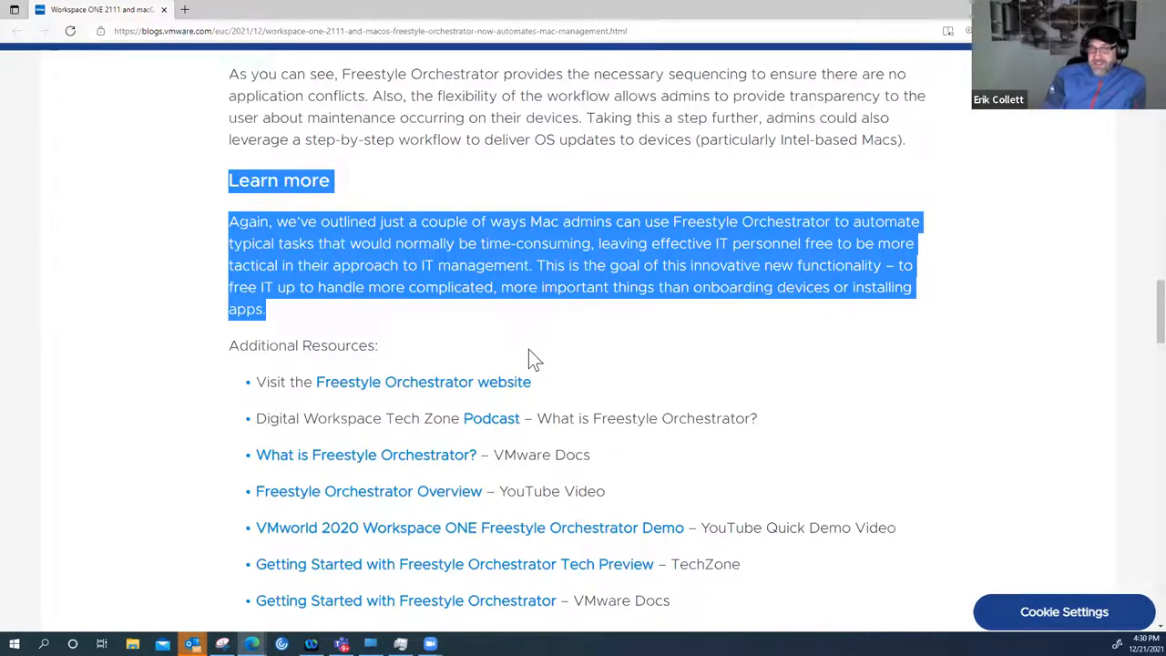
{"action": "scroll", "scroll_direction": "down", "scroll_amount": 3}
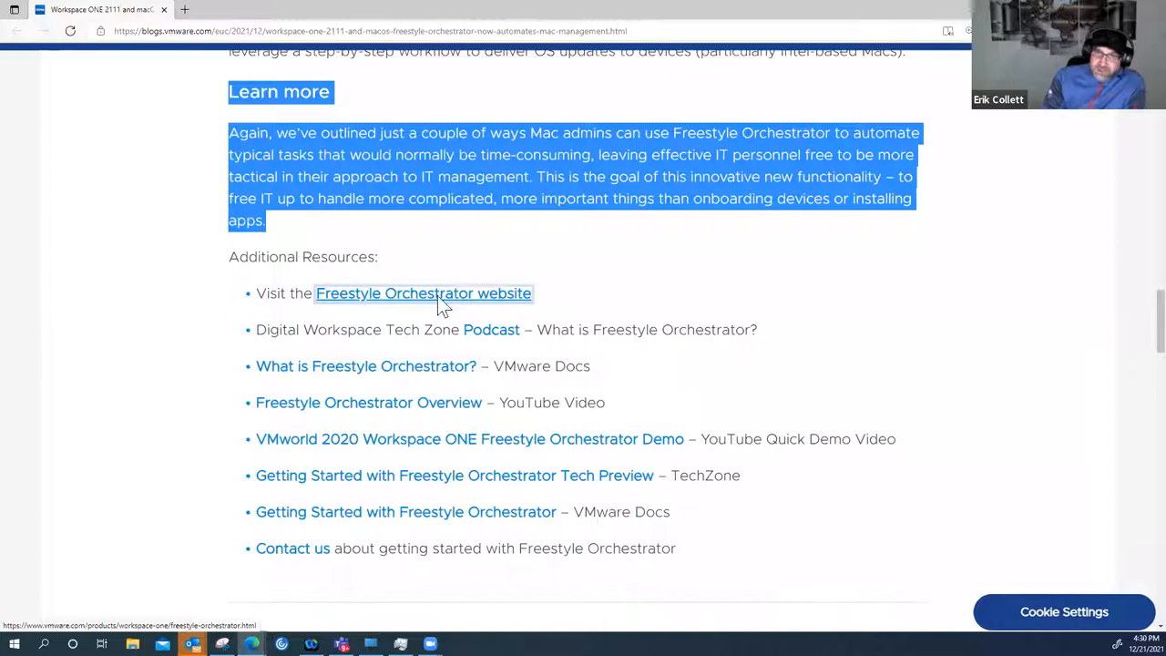
{"action": "left_click", "coordinate": [422, 292]}
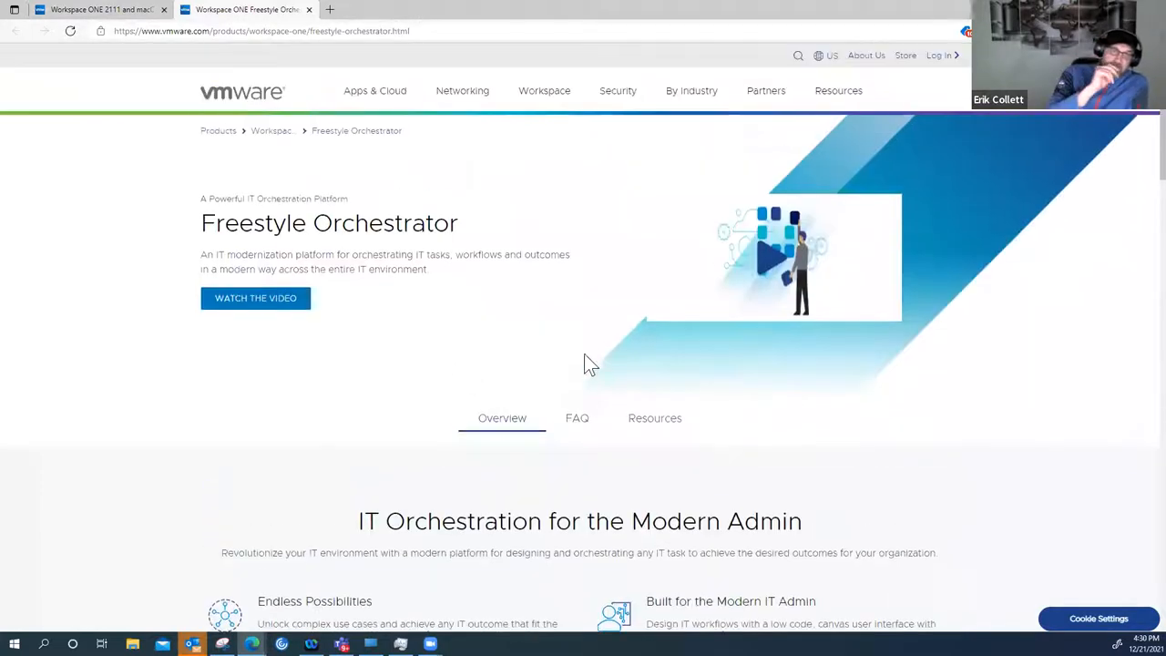
Browse the product page's five Resources results, then switch back to the blog tab
{"action": "left_click", "coordinate": [655, 418]}
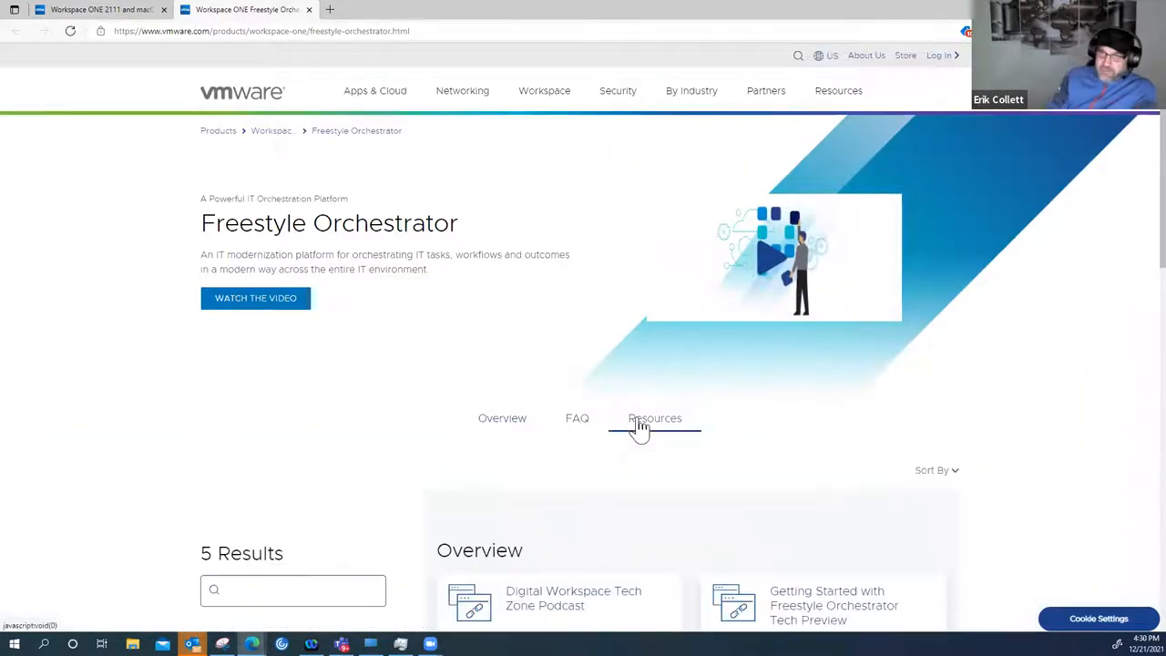
{"action": "scroll", "scroll_direction": "down", "scroll_amount": 3}
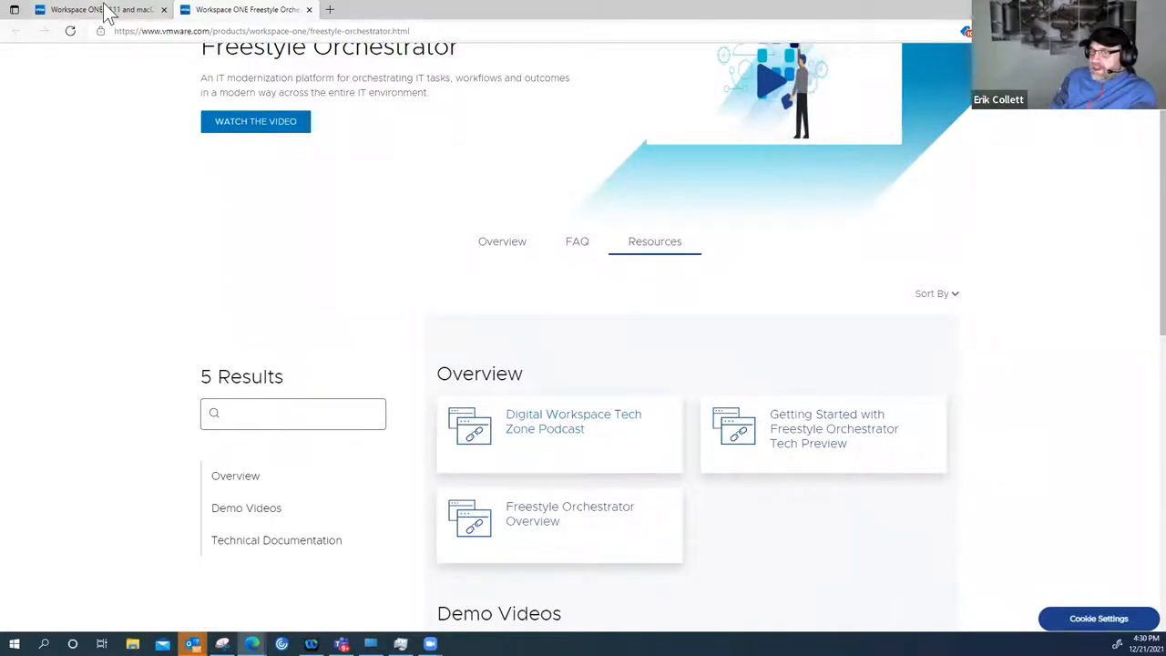
{"action": "left_click", "coordinate": [101, 9]}
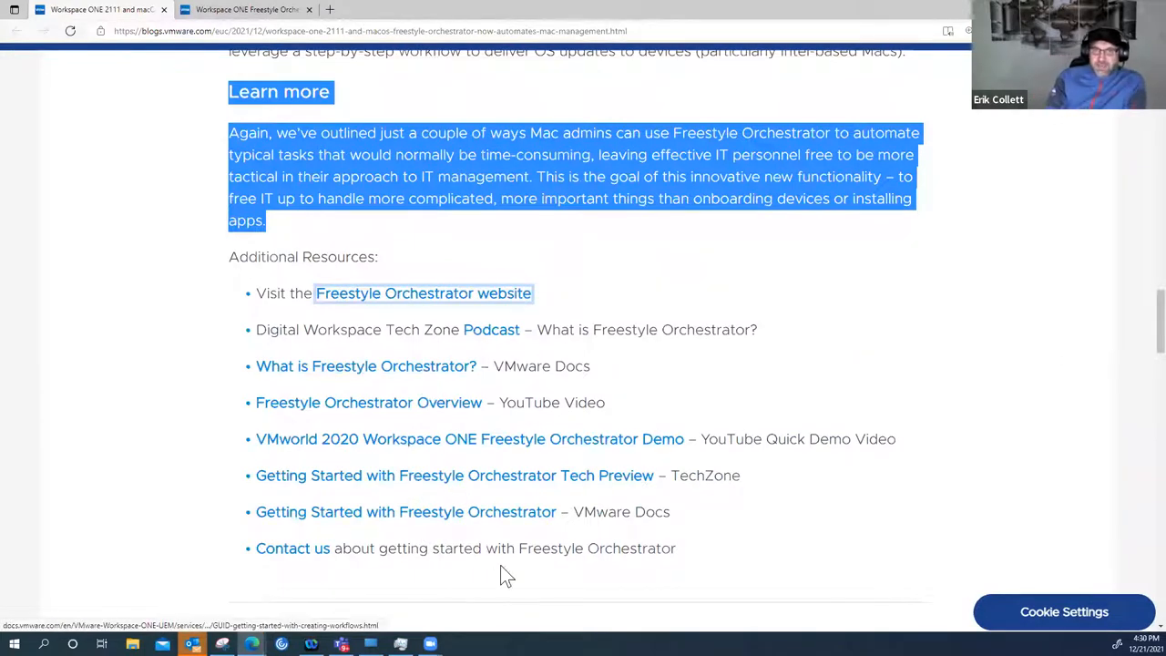
Switch to the Workspace ONE Freestyle Orchestrator tab showing its Resources section
{"action": "left_click", "coordinate": [246, 9]}
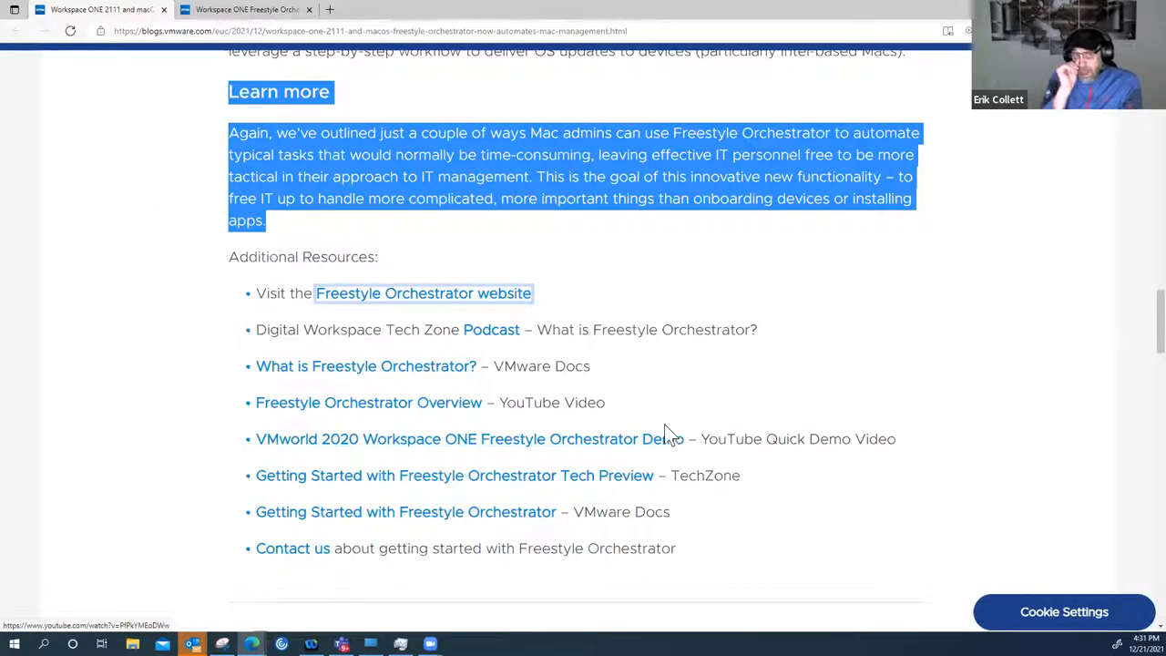
{"action": "left_click", "coordinate": [422, 292]}
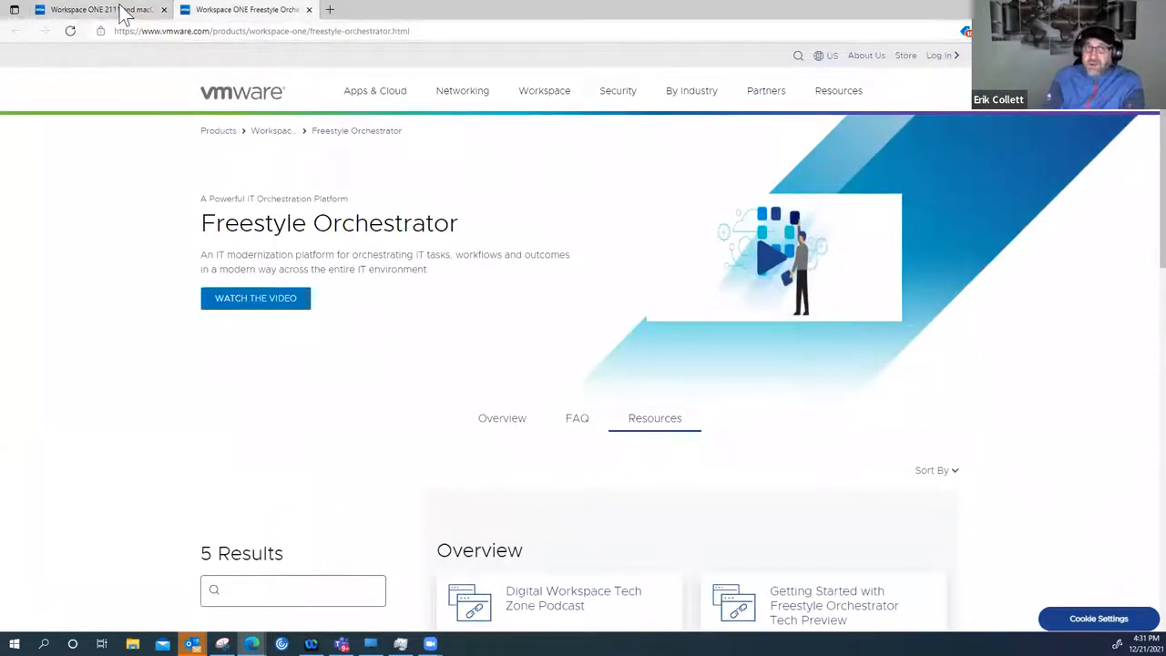
{"action": "mouse_move", "coordinate": [460, 333]}
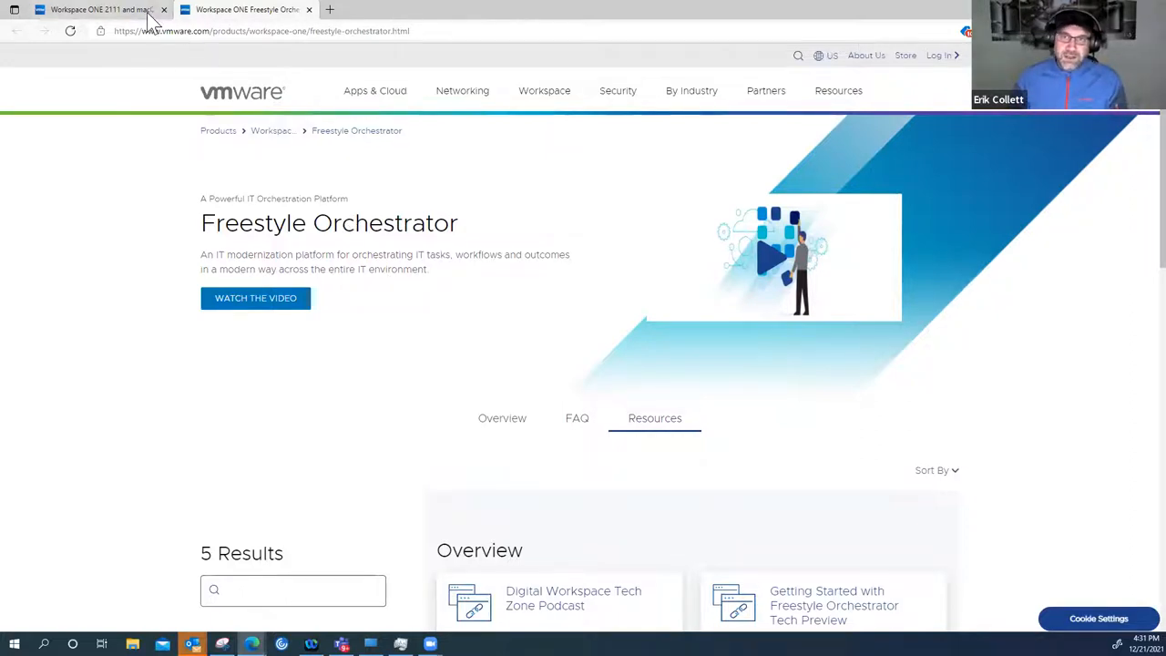
Switch back to the blog tab at its Learn more Additional Resources links
{"action": "left_click", "coordinate": [97, 9]}
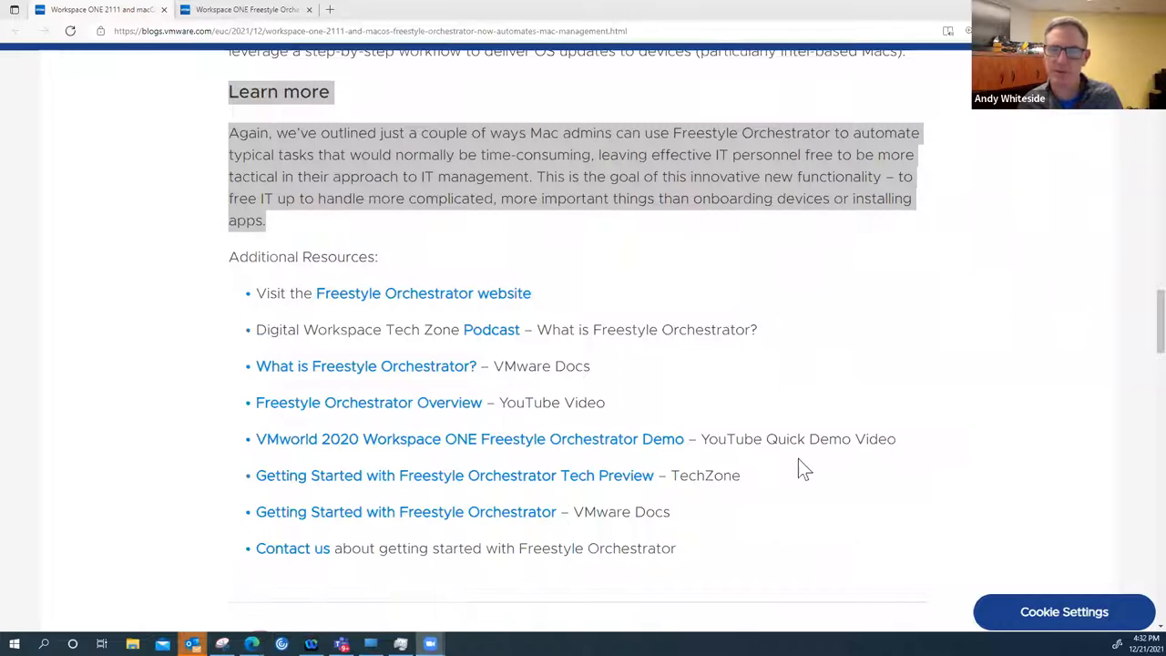
{"action": "mouse_move", "coordinate": [933, 266]}
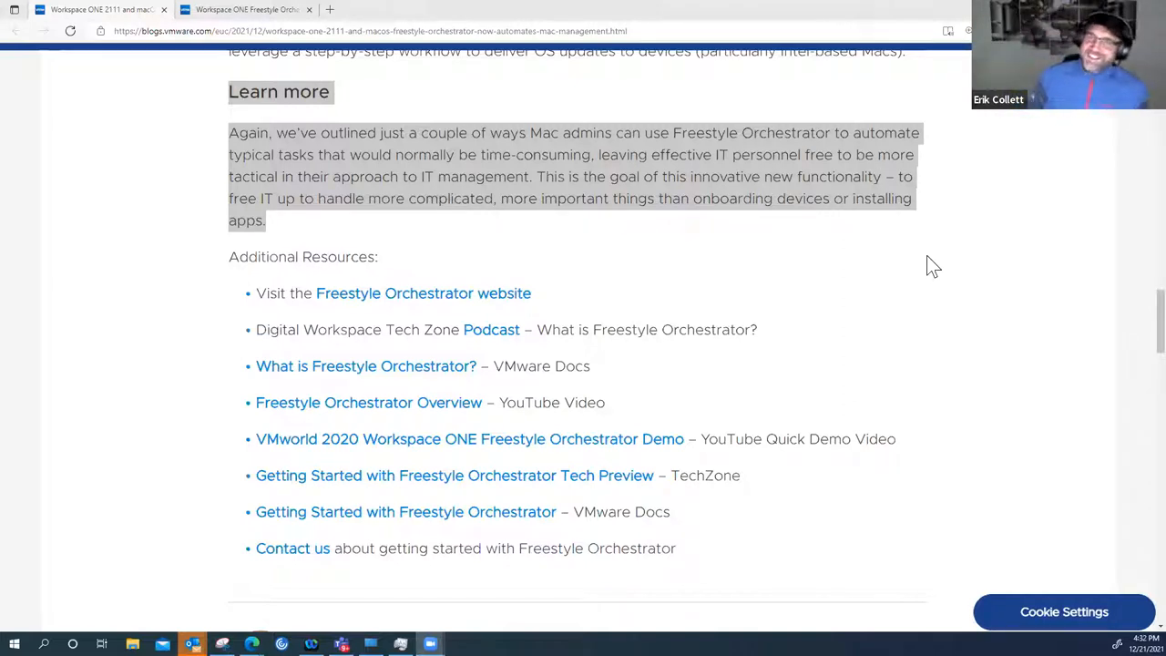
{"action": "mouse_move", "coordinate": [805, 300]}
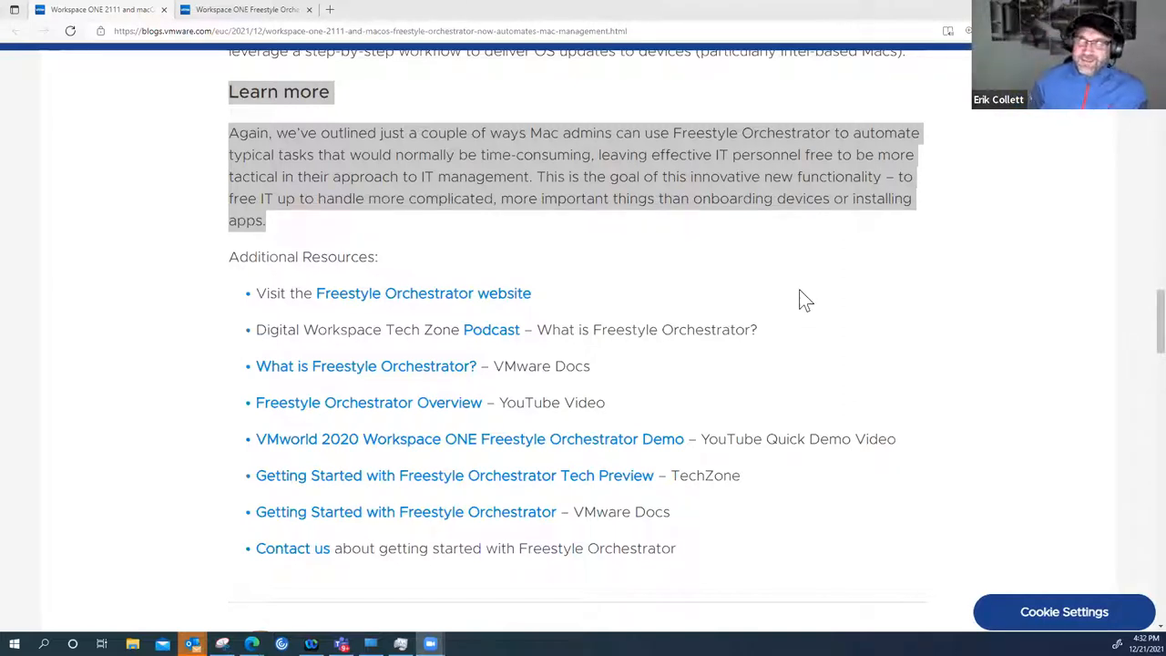